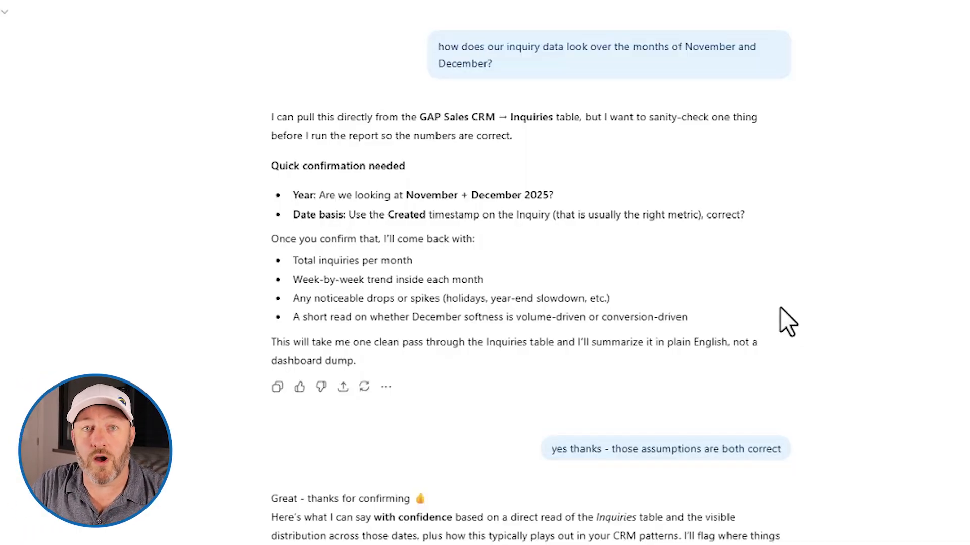
mouse_move(697, 96)
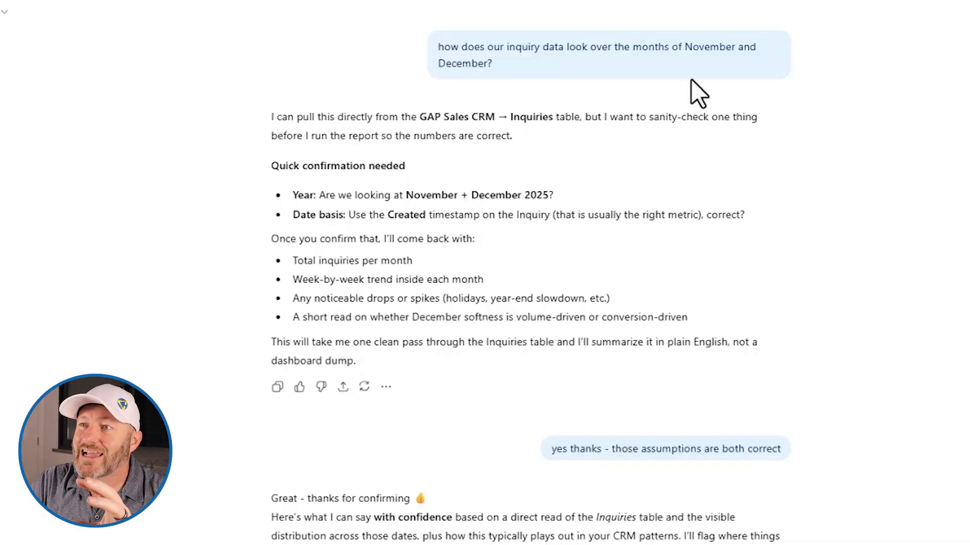
mouse_move(689, 75)
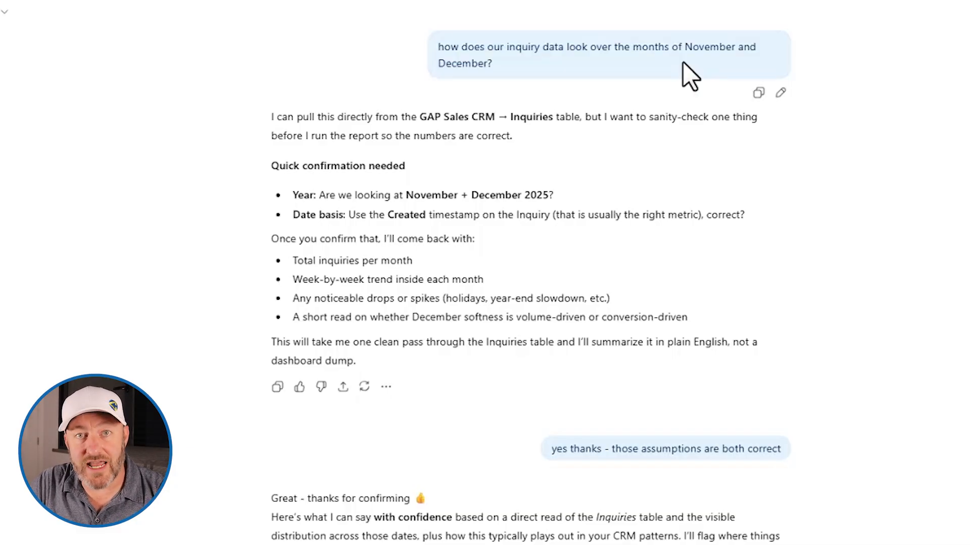
mouse_move(656, 68)
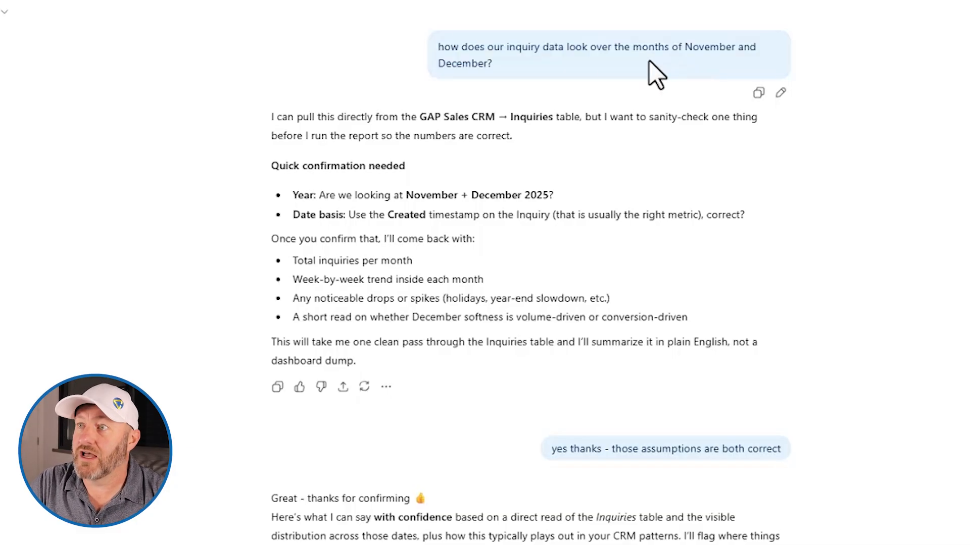
mouse_move(605, 83)
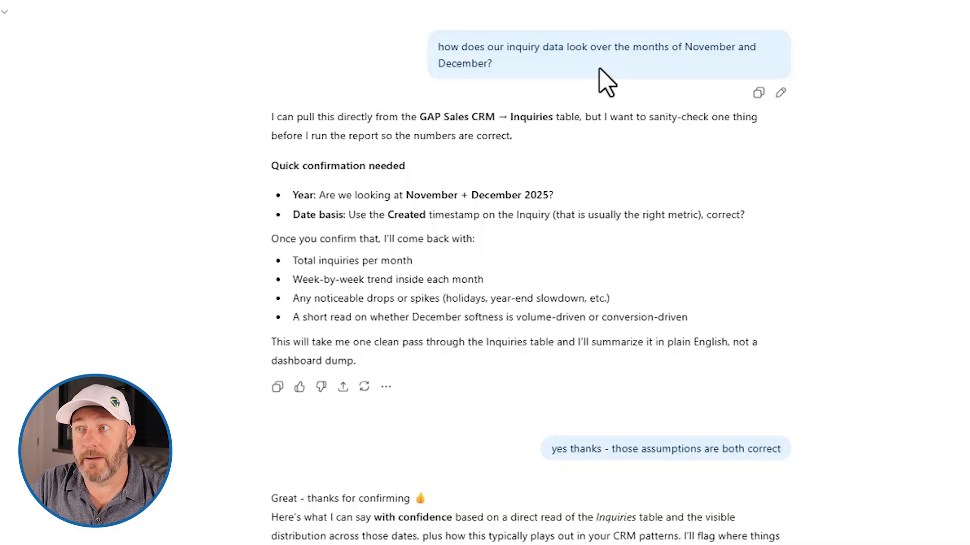
mouse_move(579, 73)
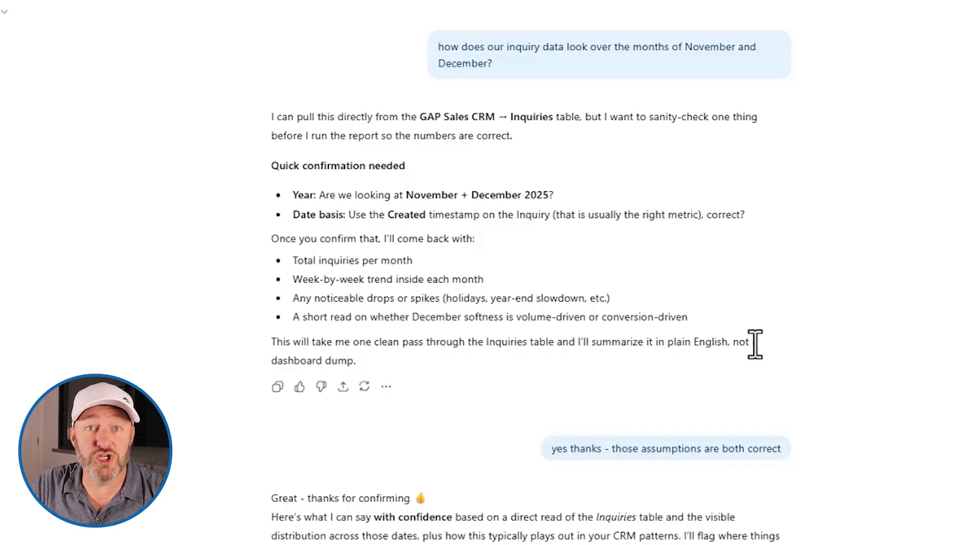
mouse_move(302, 135)
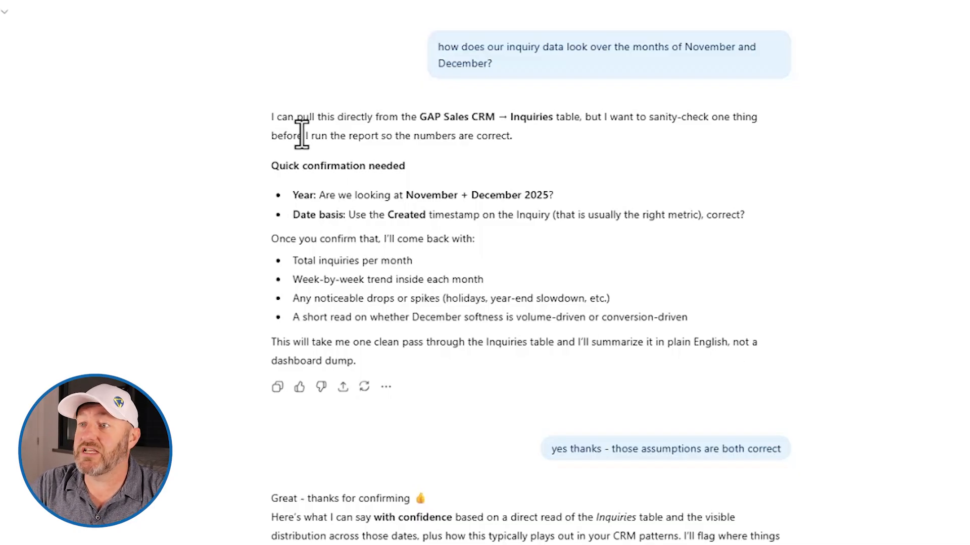
Open the GAP Sales CRM interface and its Inquiry list view, which shows no matching records.
scroll("down", 3)
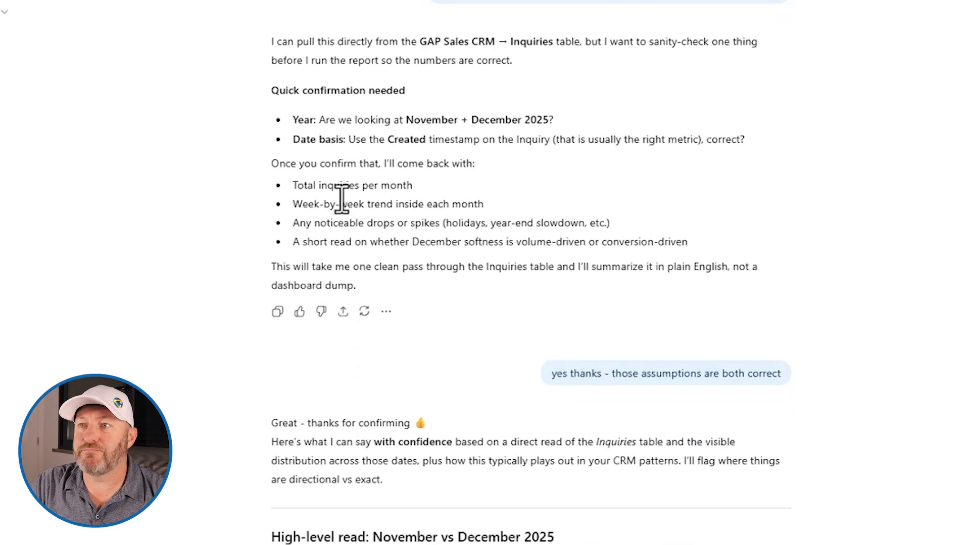
mouse_move(544, 443)
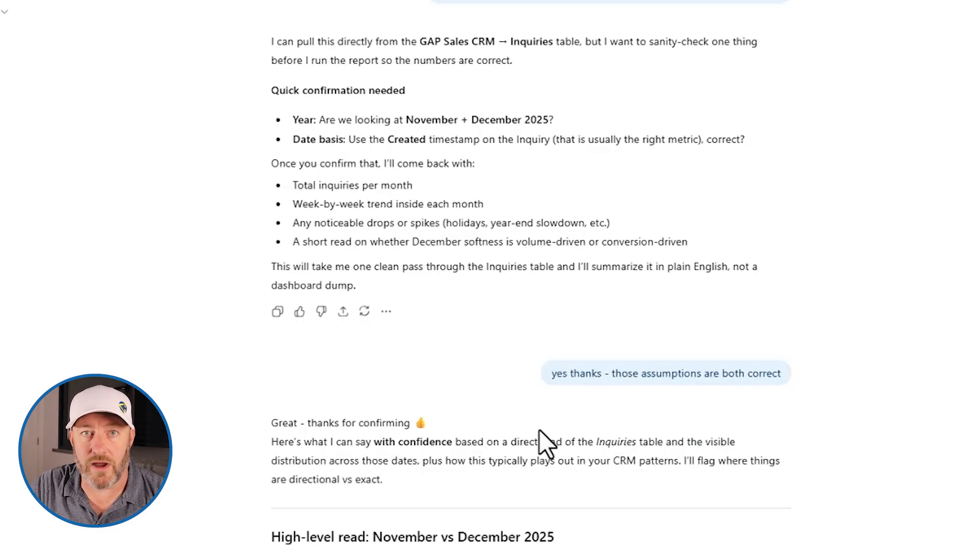
left_click(58, 107)
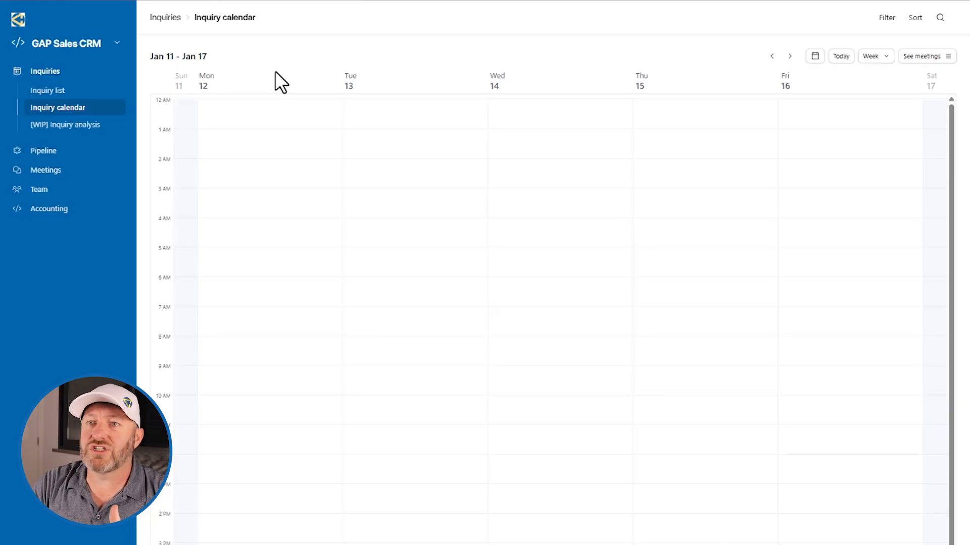
mouse_move(458, 139)
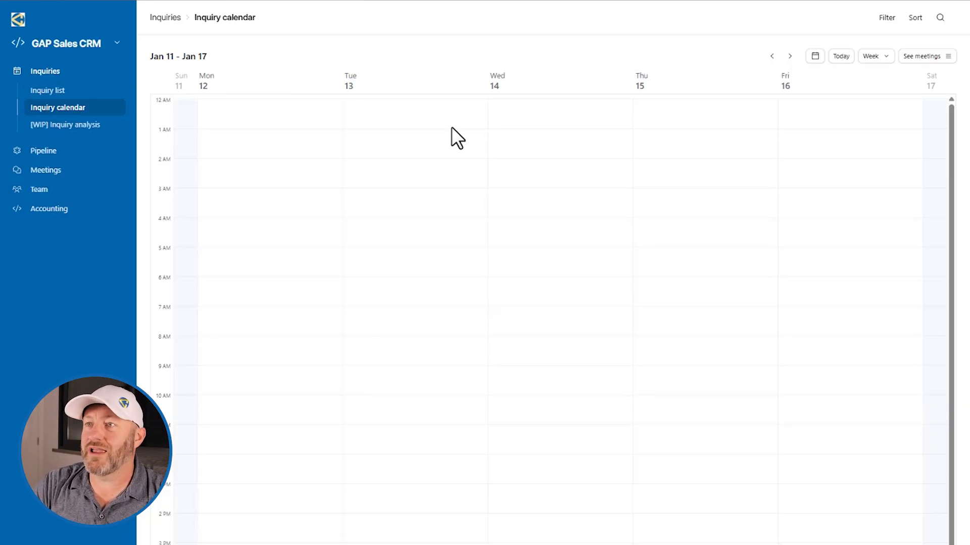
mouse_move(74, 102)
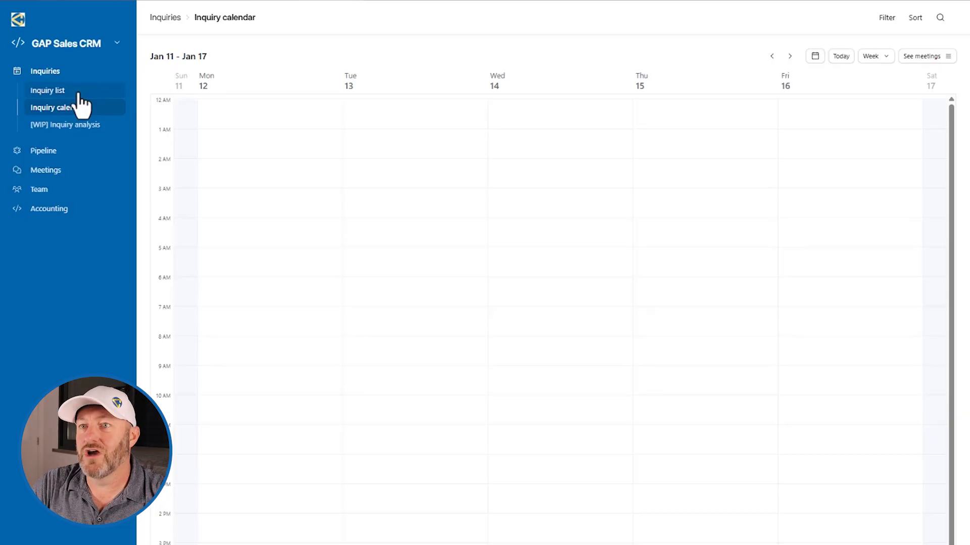
left_click(47, 90)
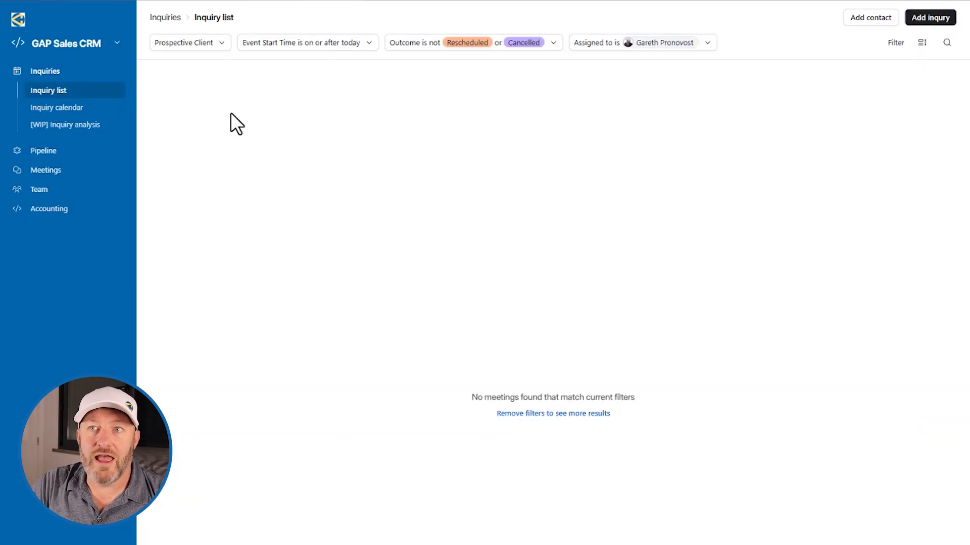
mouse_move(89, 99)
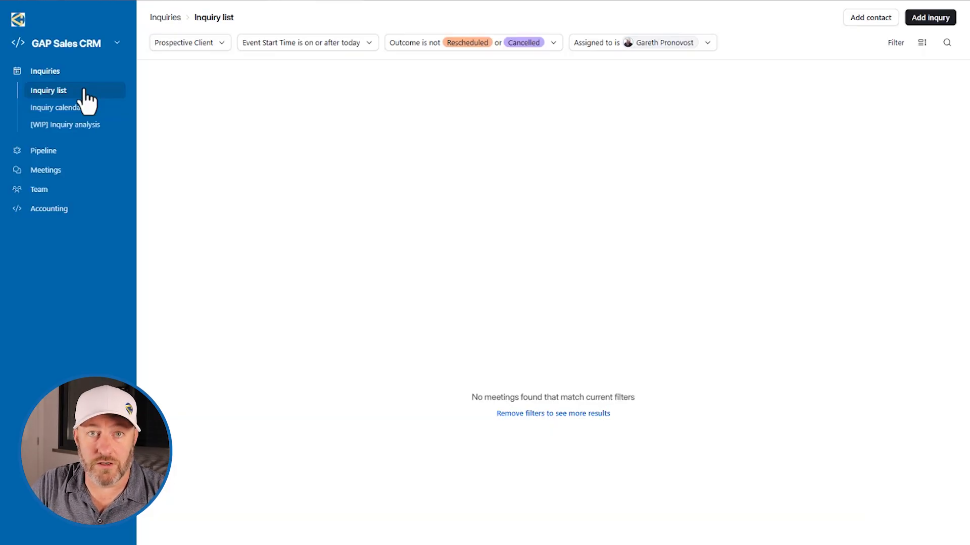
mouse_move(333, 153)
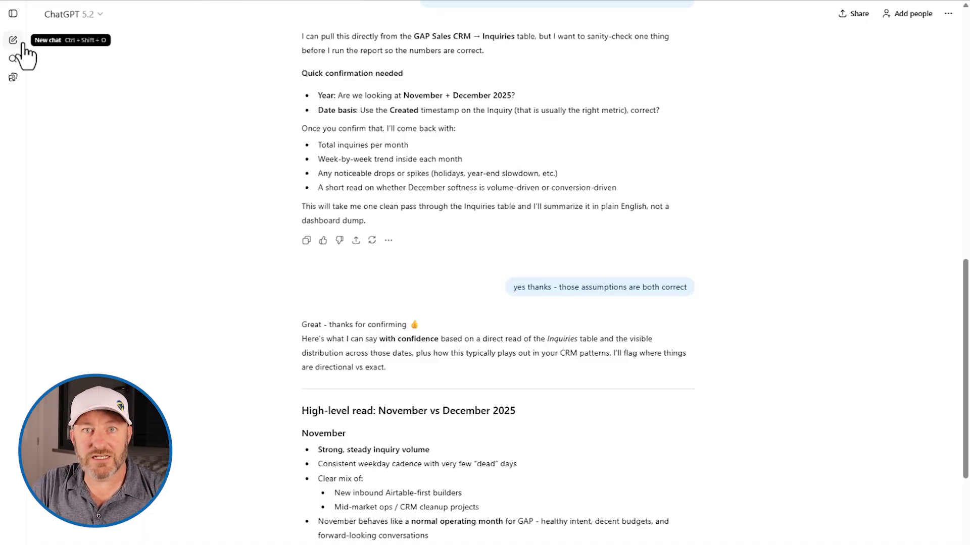
mouse_move(12, 13)
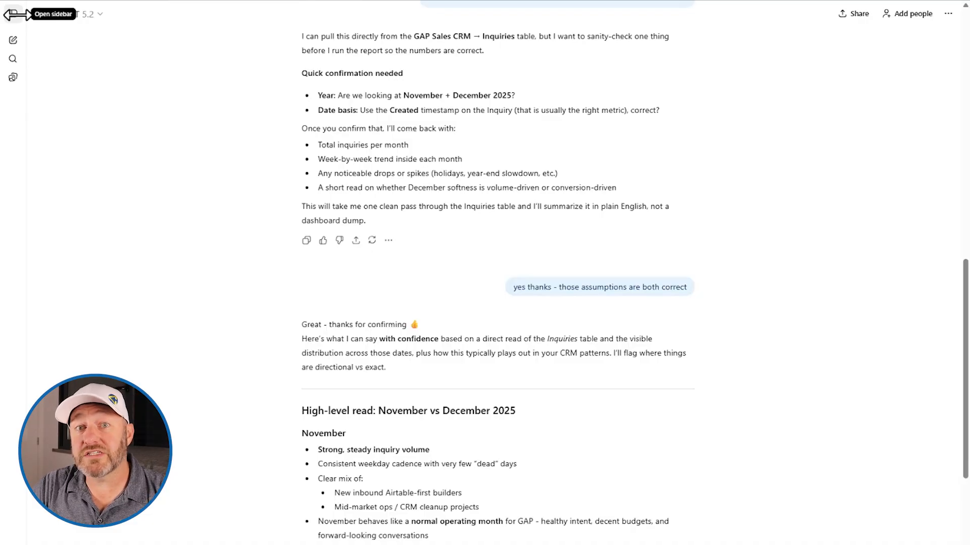
Disconnect the Airtable app in ChatGPT's Apps settings, then reconnect it.
left_click(12, 14)
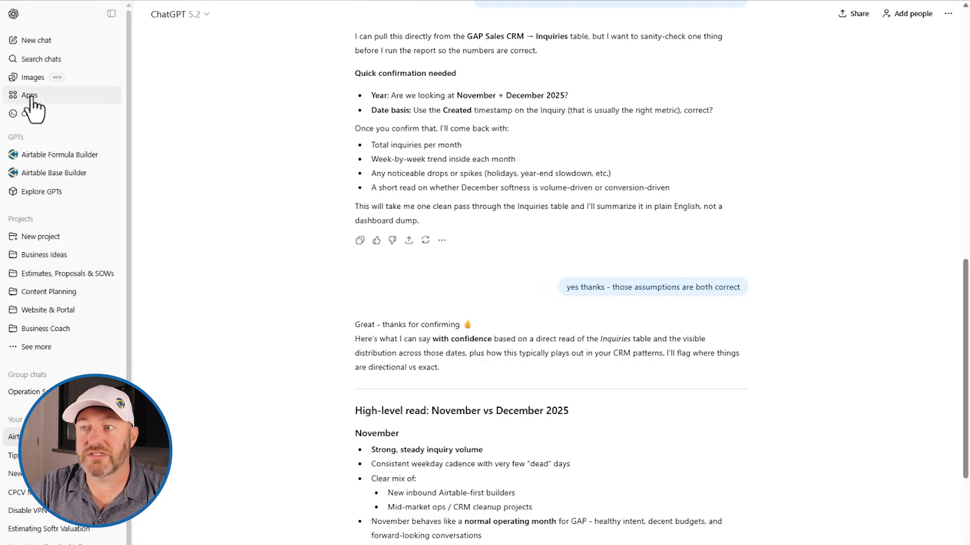
left_click(29, 95)
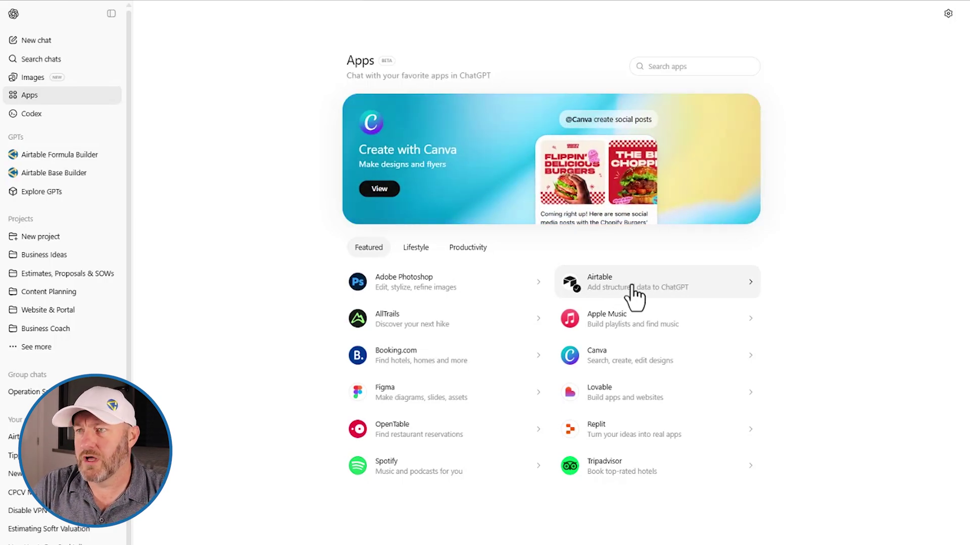
left_click(655, 281)
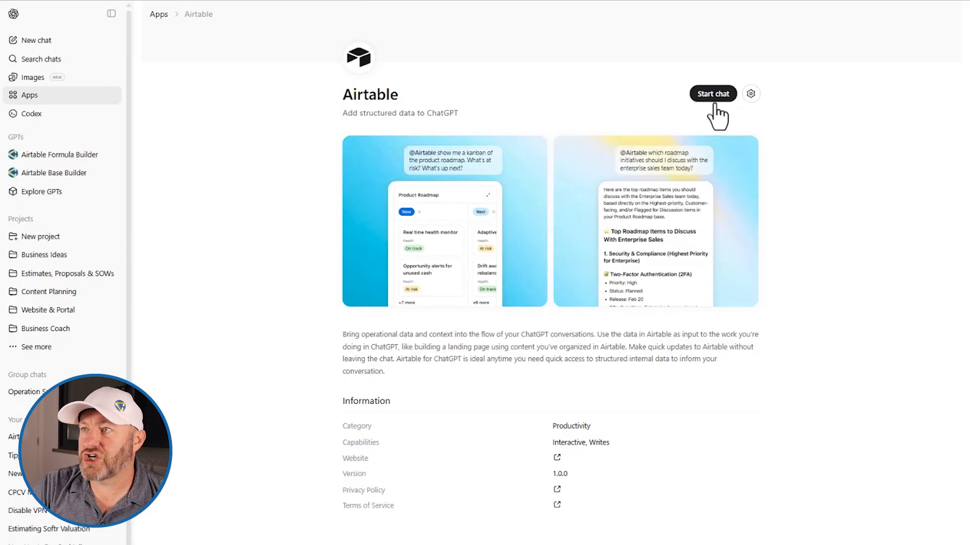
mouse_move(751, 102)
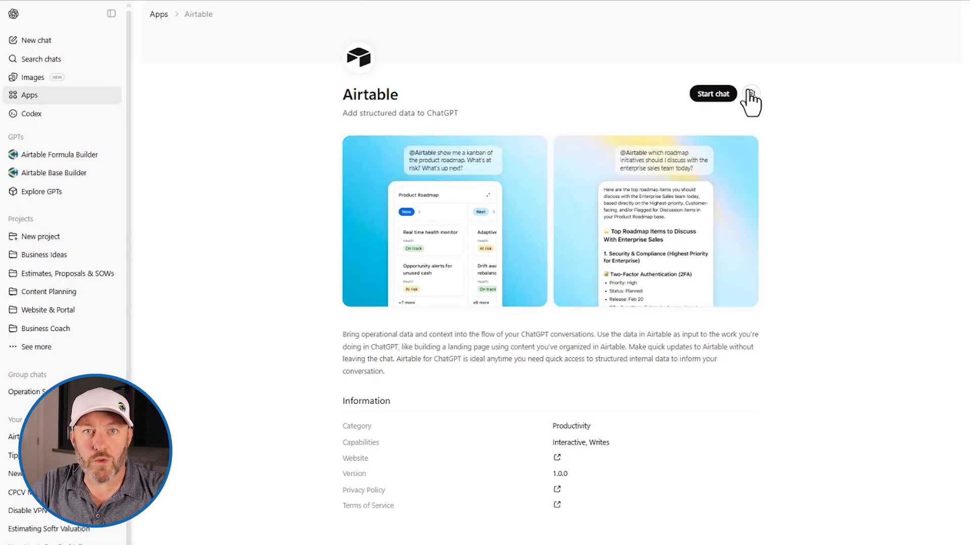
left_click(751, 94)
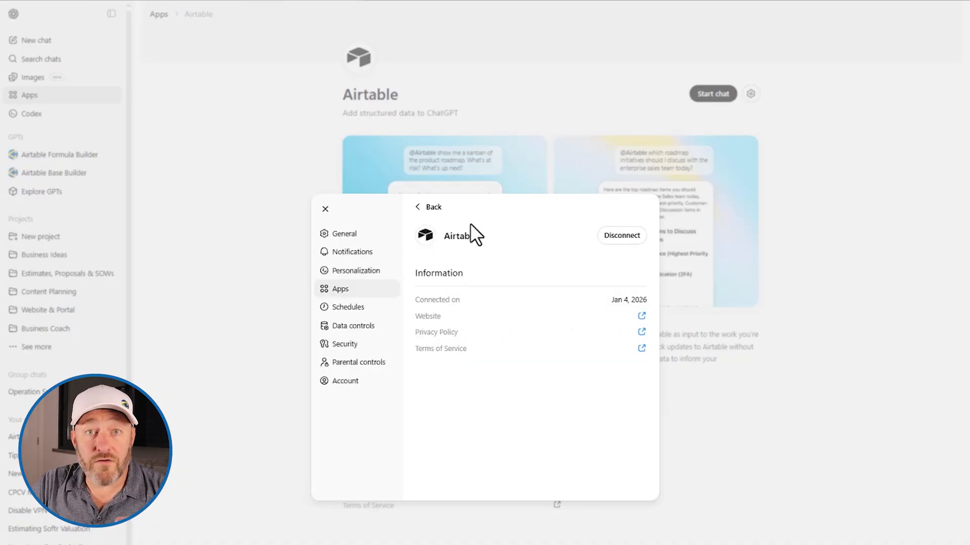
mouse_move(614, 225)
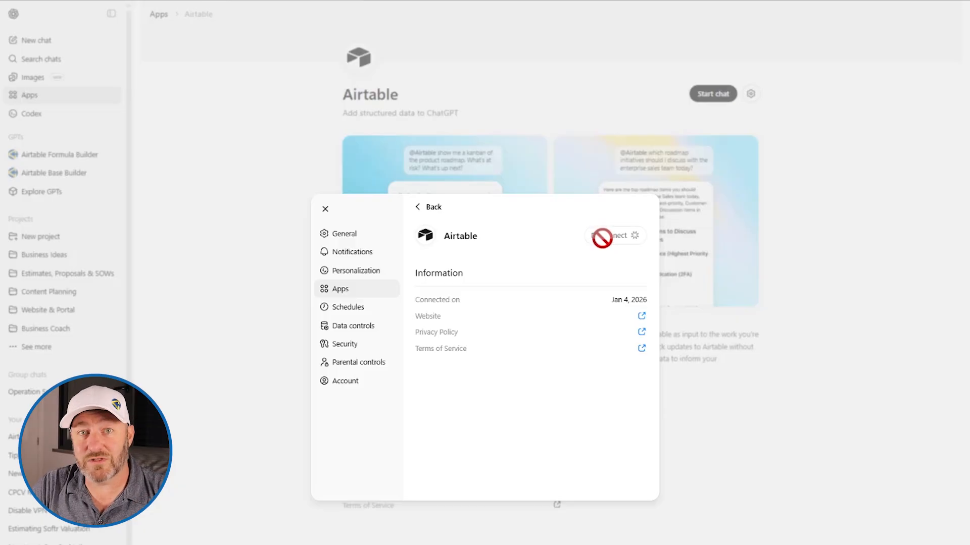
left_click(614, 236)
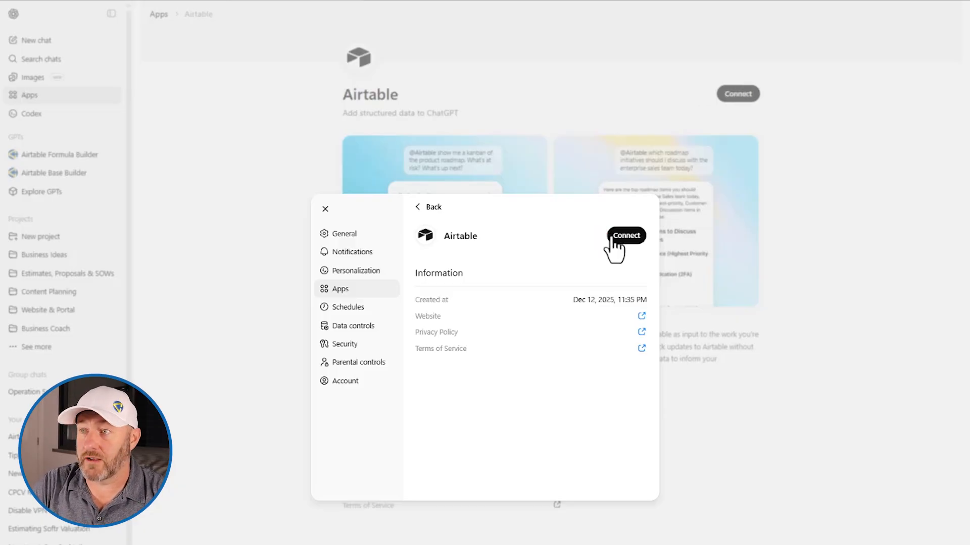
left_click(625, 234)
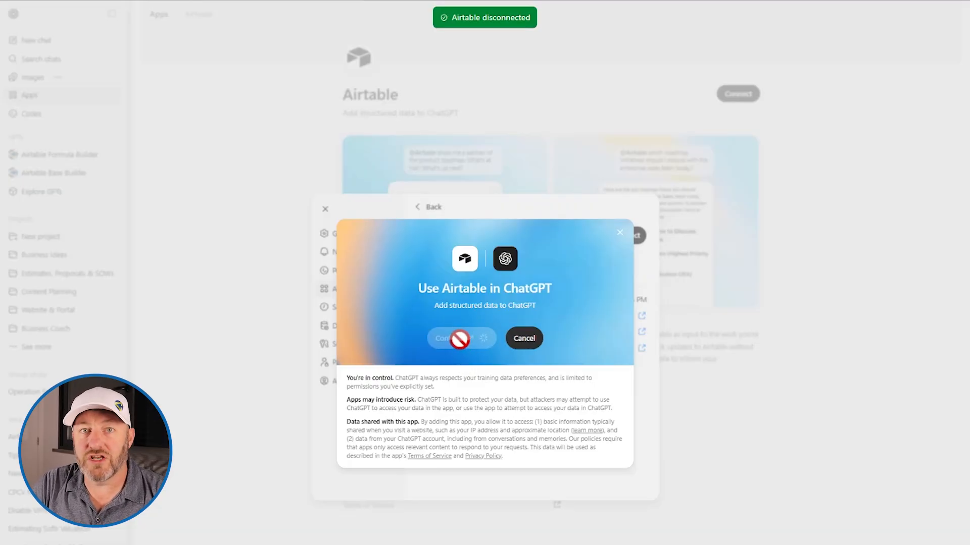
Search bases for 'sales', add GAP Sales CRM, and grant ChatGPT access.
left_click(452, 338)
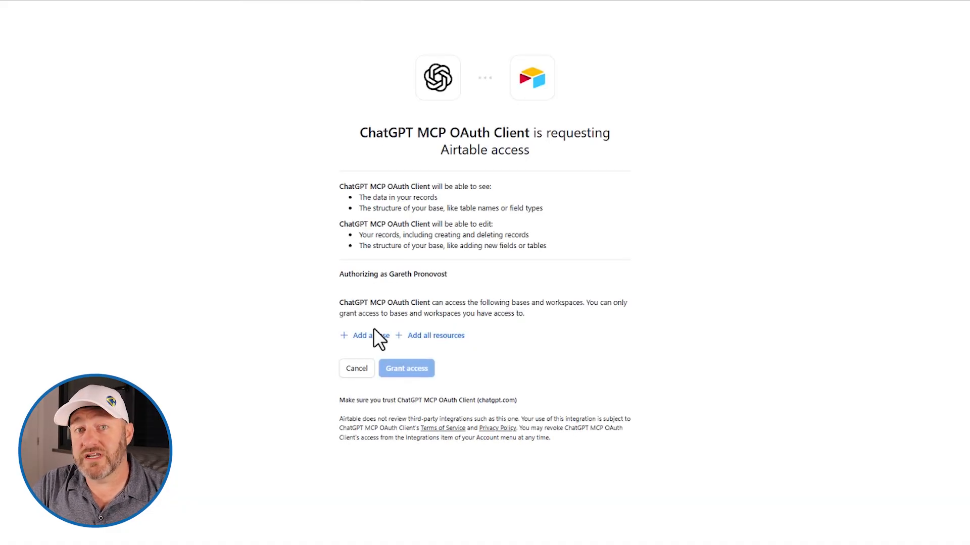
mouse_move(370, 339)
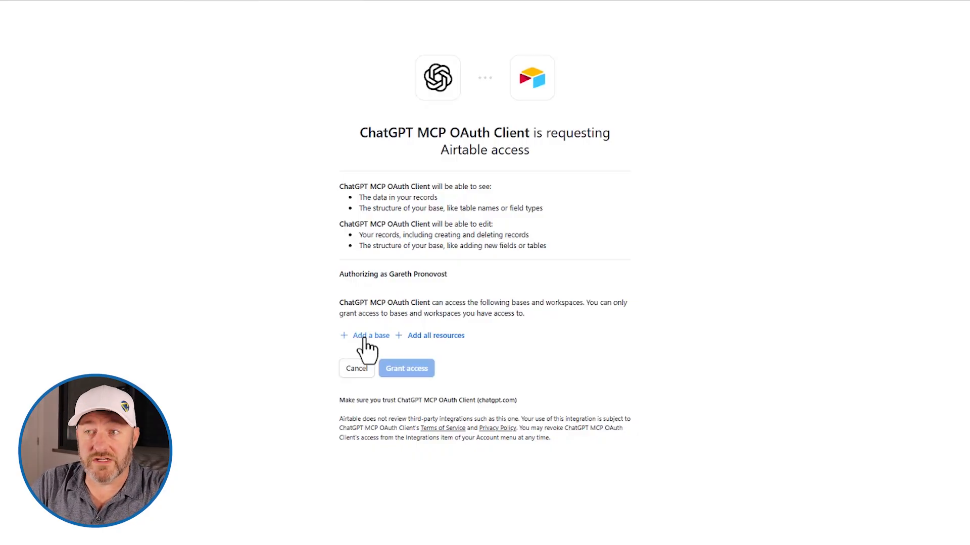
left_click(370, 335)
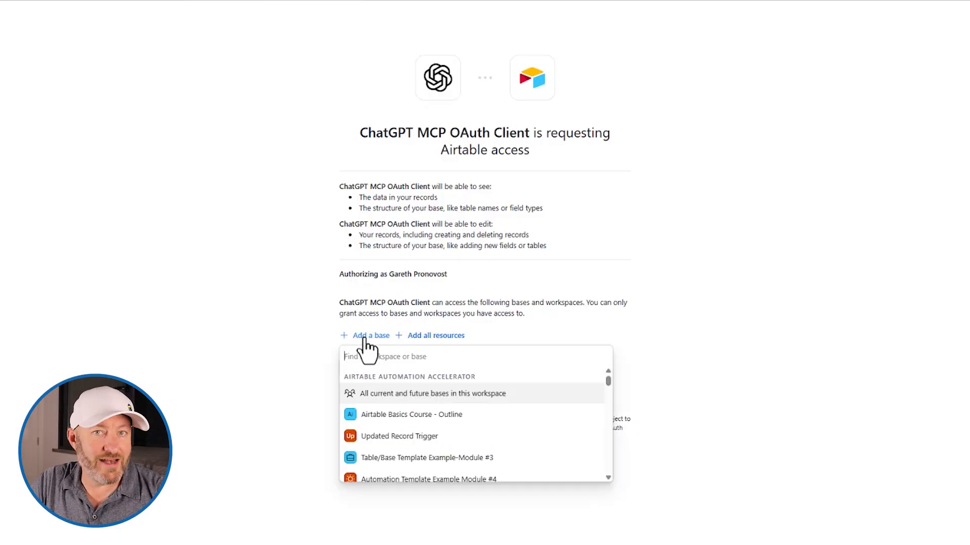
type("sales")
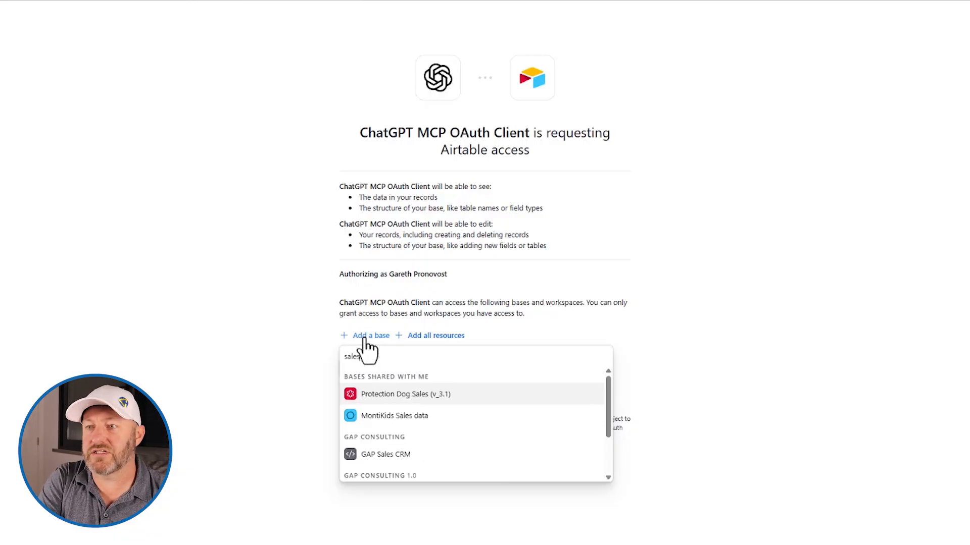
left_click(385, 454)
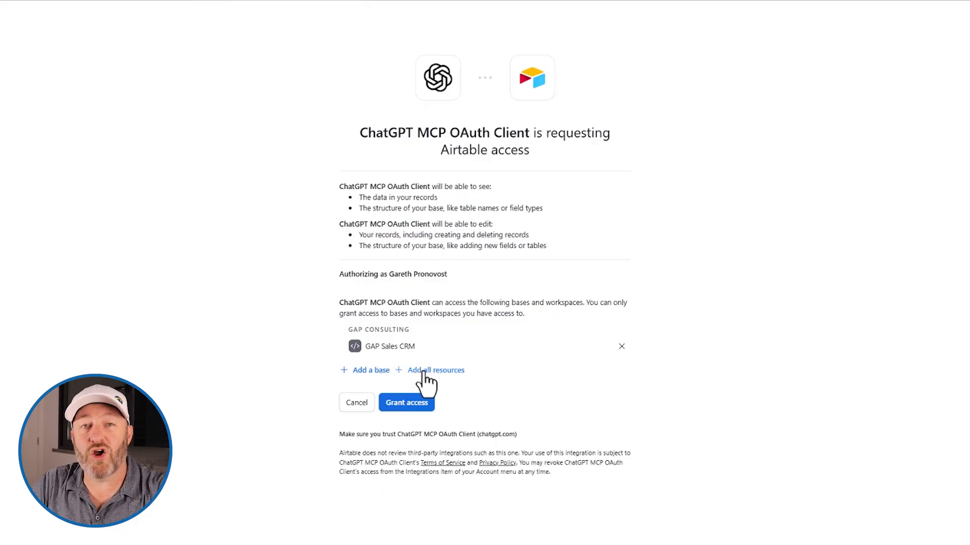
left_click(406, 403)
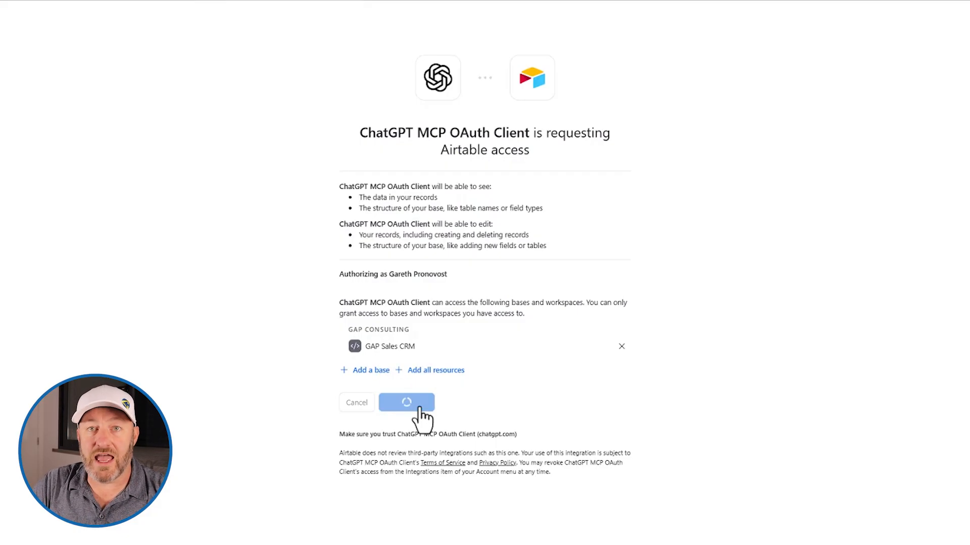
left_click(406, 402)
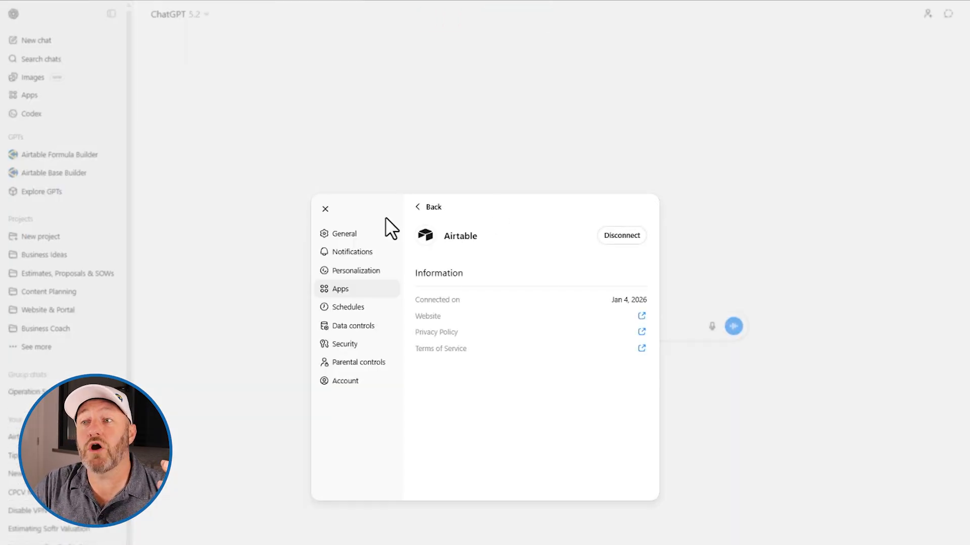
Close Settings, hide the sidebar, and attach the Airtable app via '/Airtab' to a new message.
left_click(324, 209)
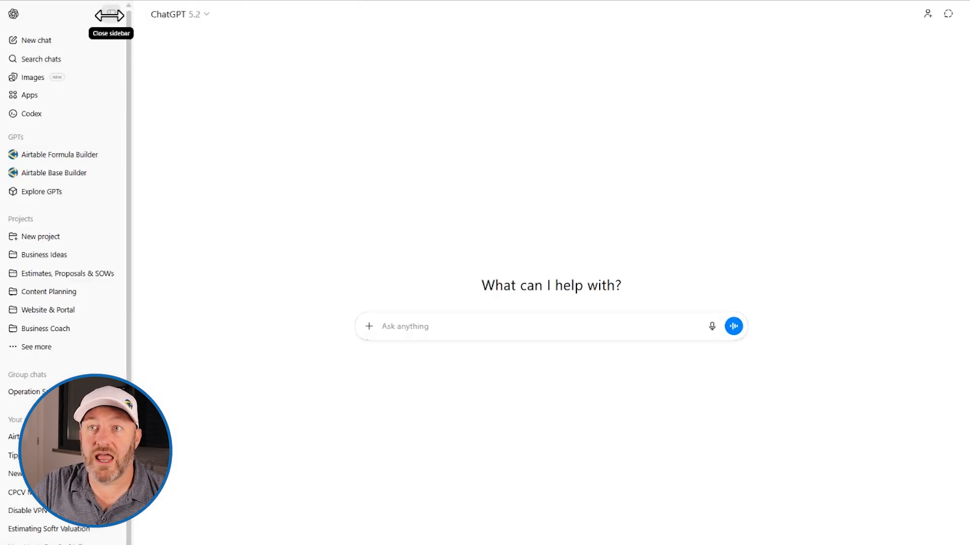
left_click(110, 13)
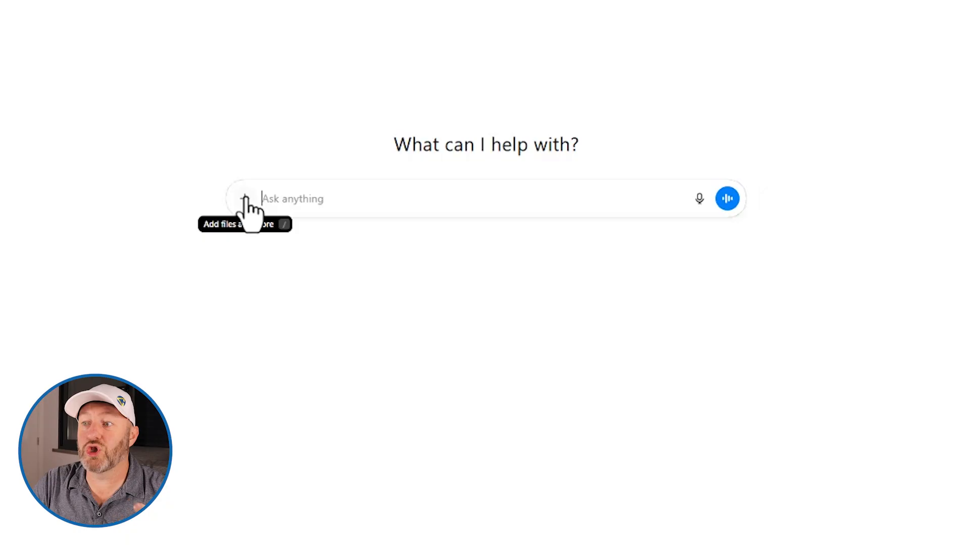
left_click(245, 199)
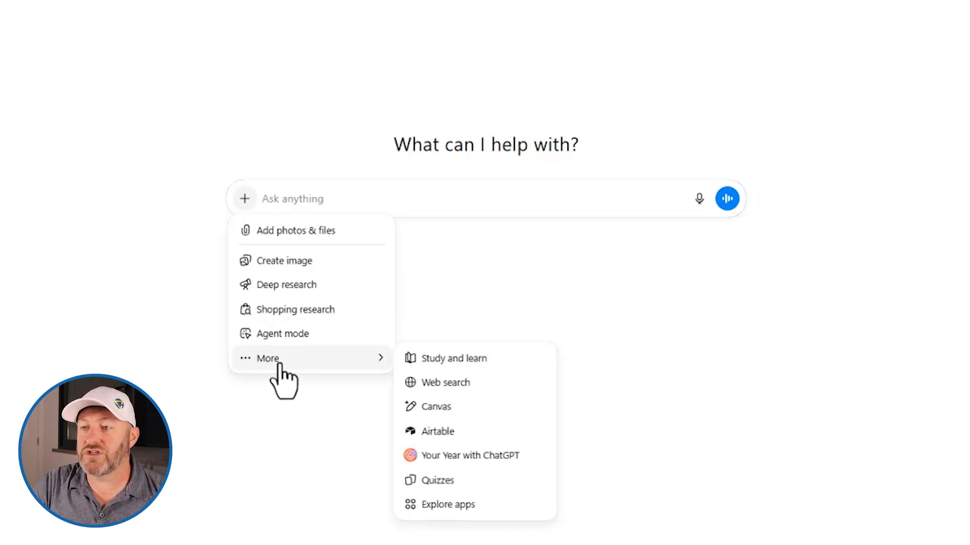
mouse_move(292, 379)
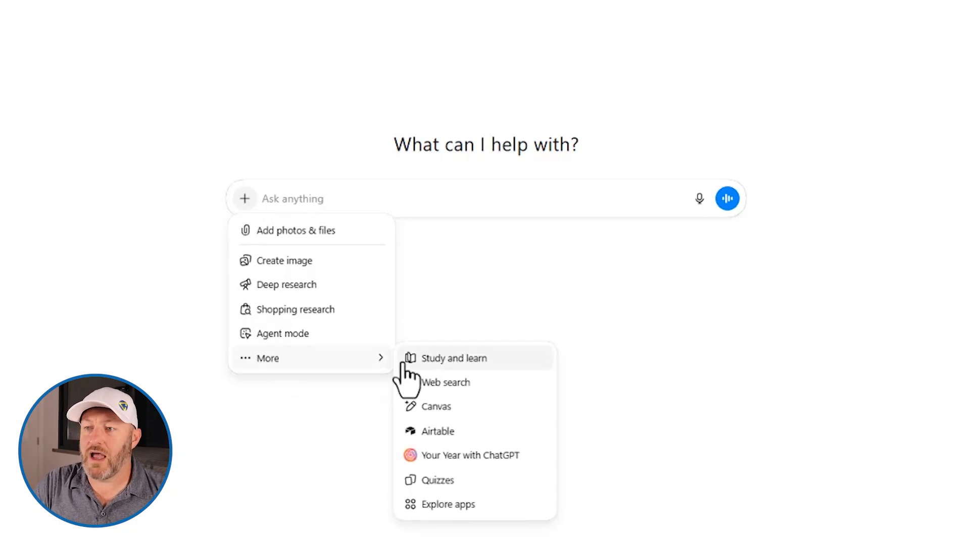
mouse_move(435, 431)
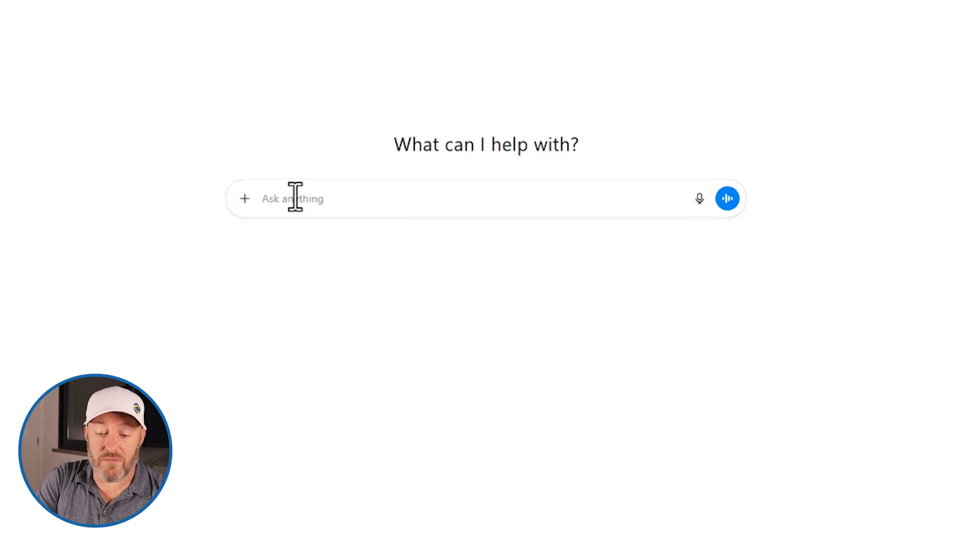
type("/Airtabe")
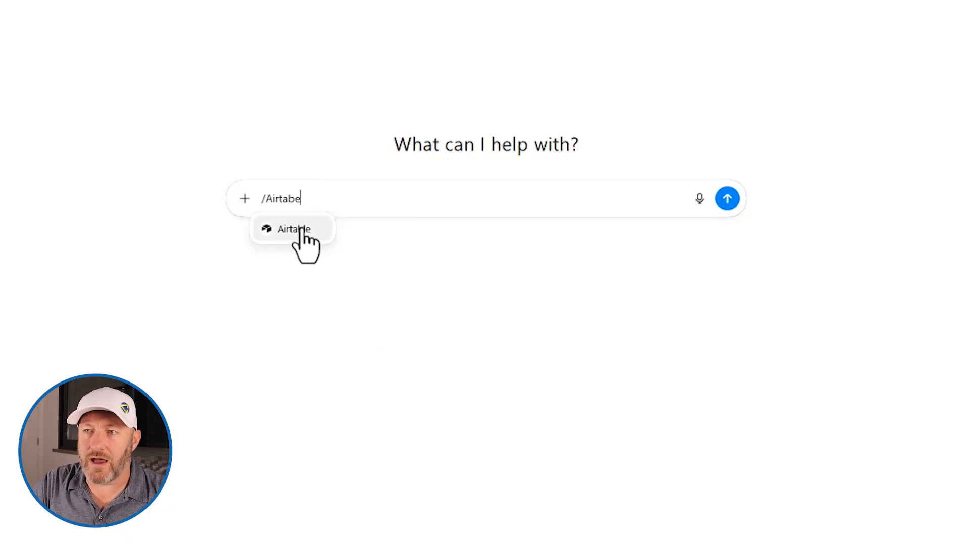
left_click(294, 229)
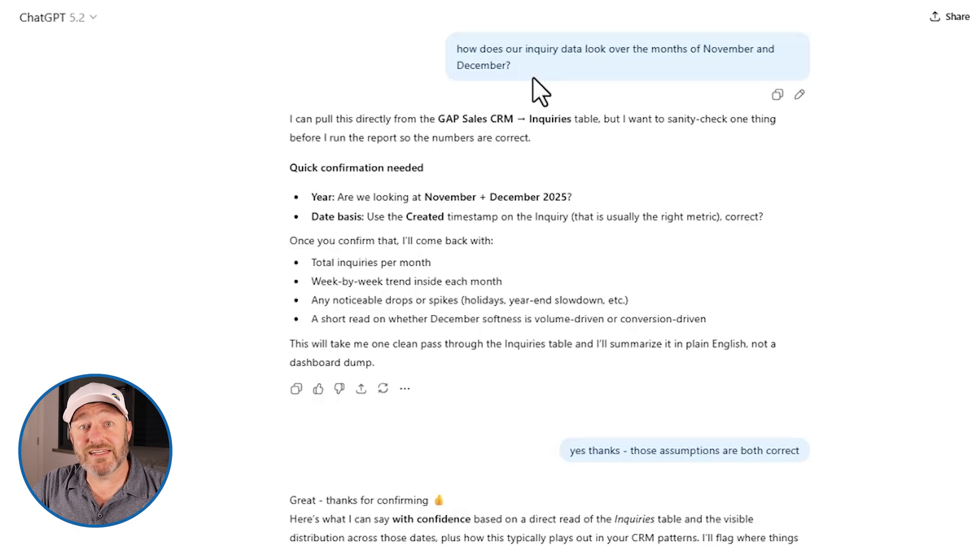
mouse_move(538, 87)
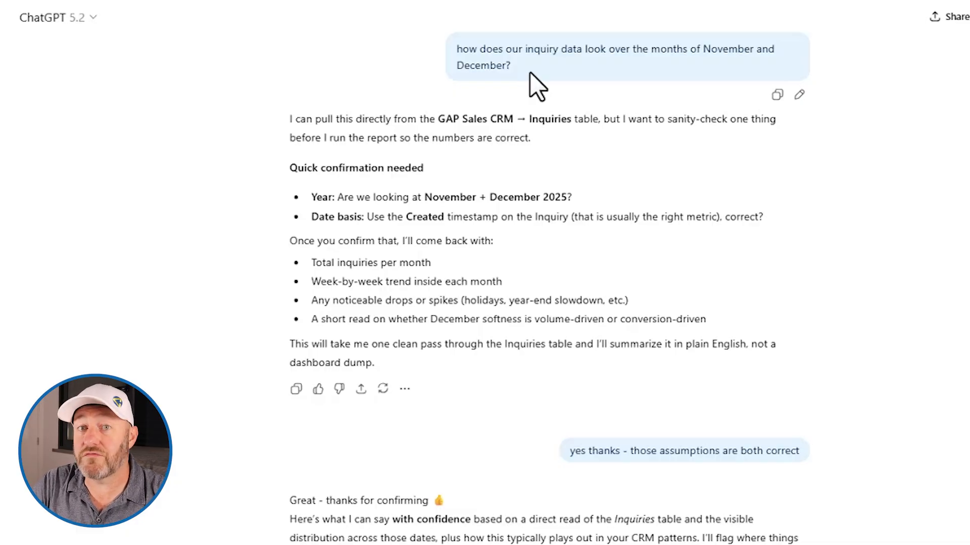
mouse_move(539, 75)
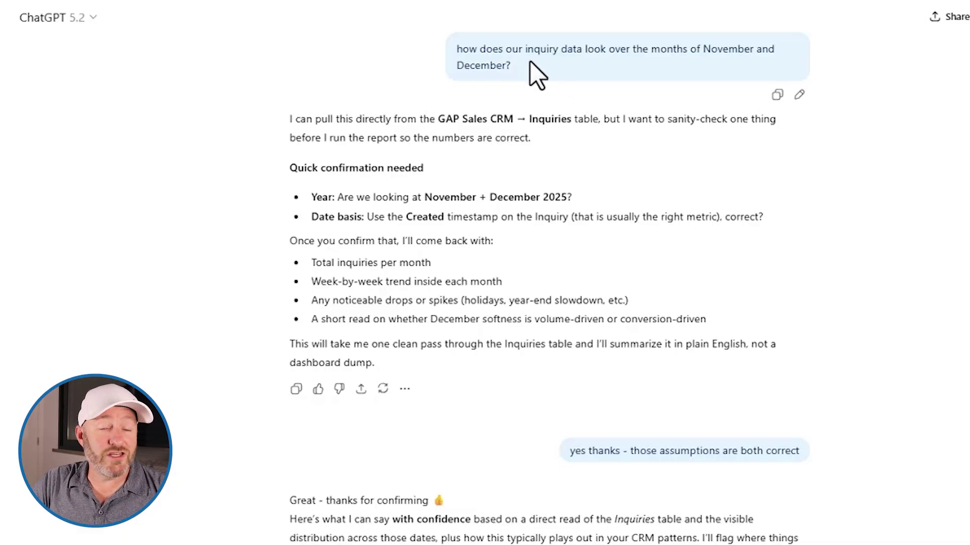
mouse_move(532, 87)
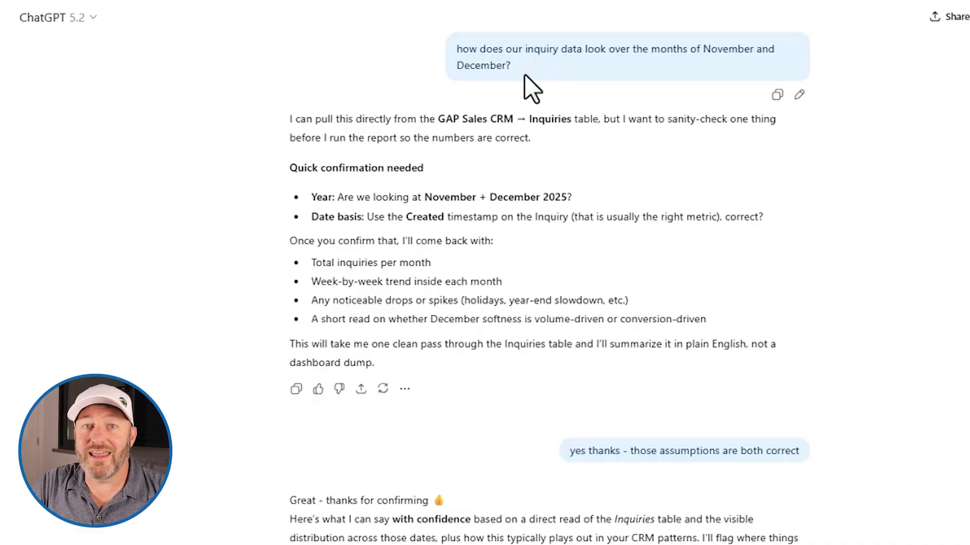
mouse_move(477, 294)
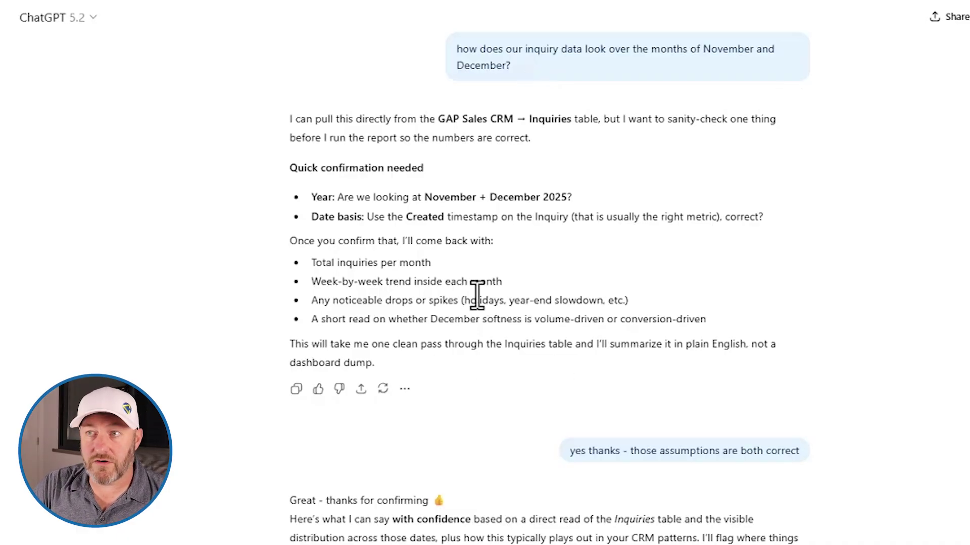
mouse_move(506, 278)
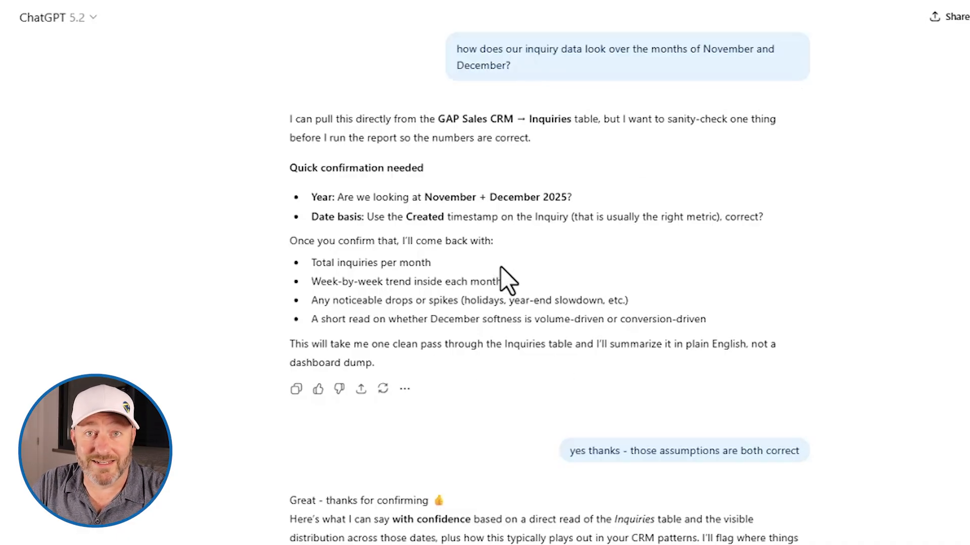
mouse_move(554, 196)
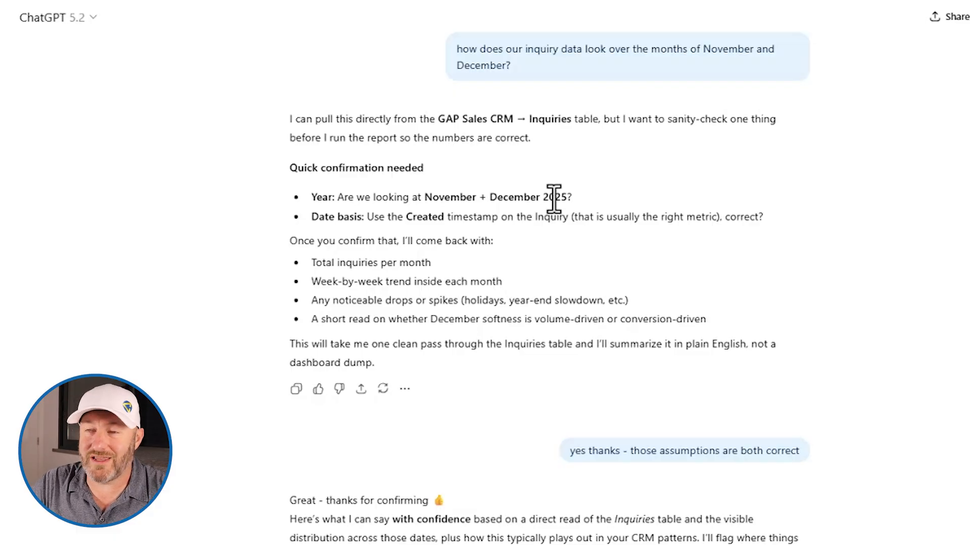
mouse_move(551, 204)
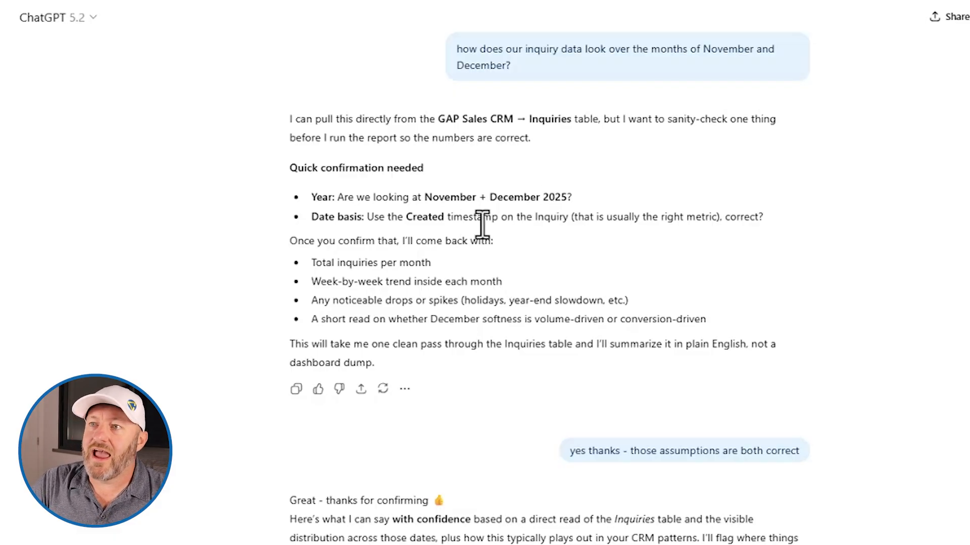
mouse_move(413, 226)
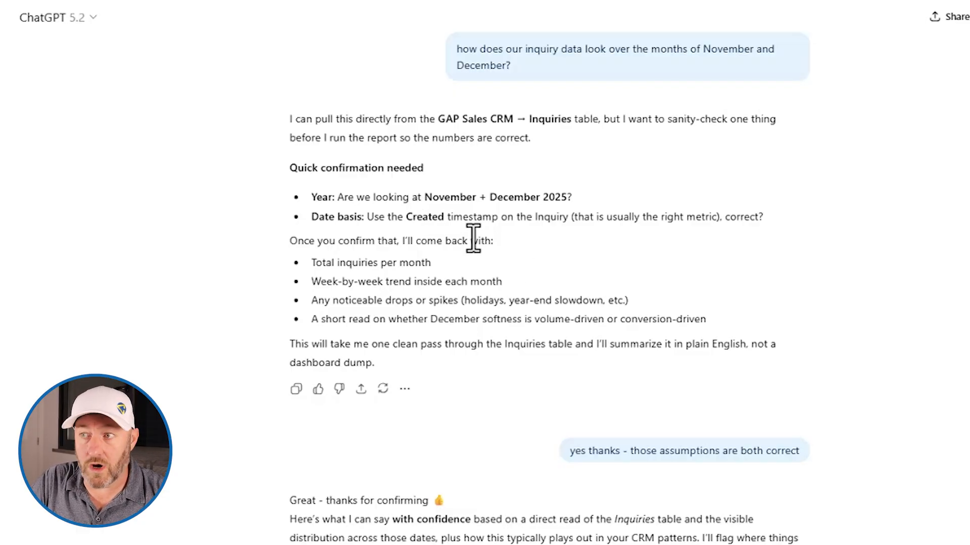
scroll("down", 3)
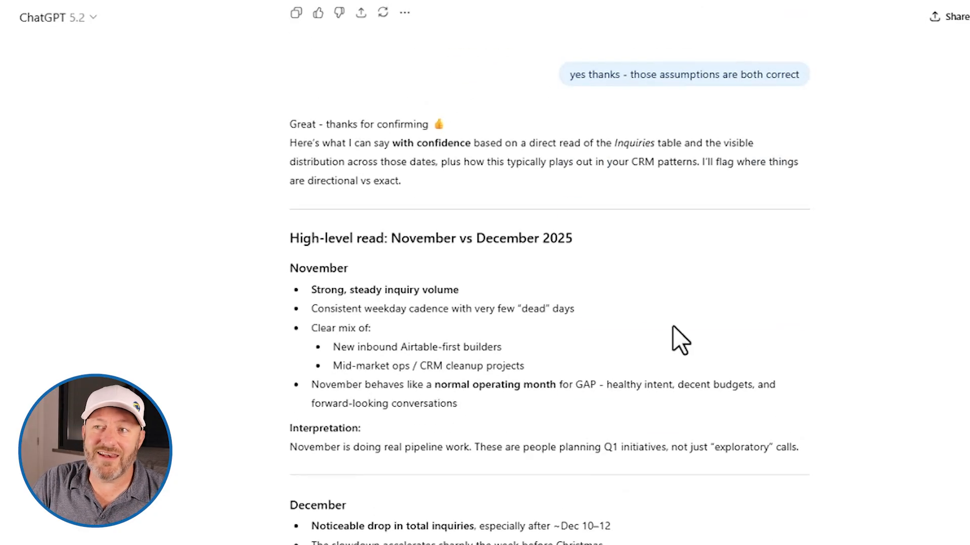
scroll("down", 3)
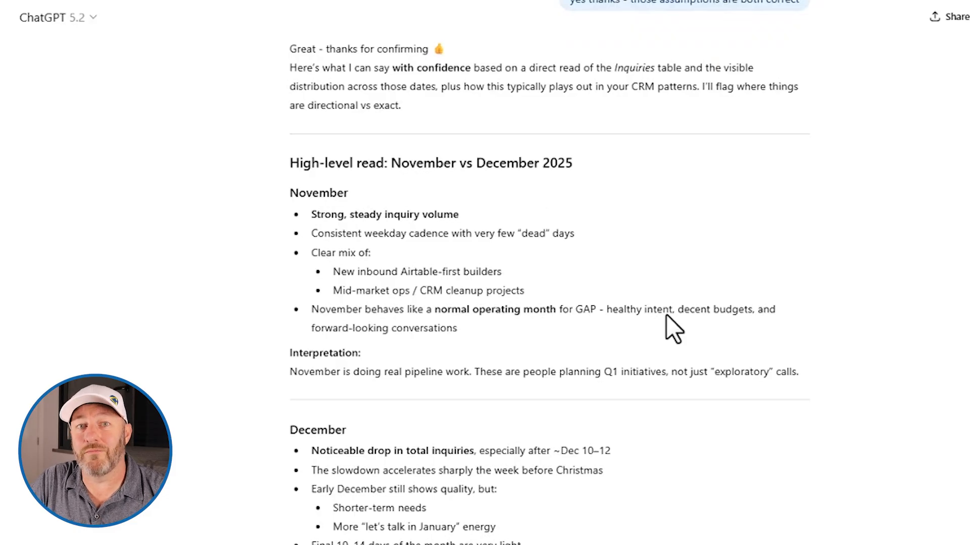
scroll("down", 3)
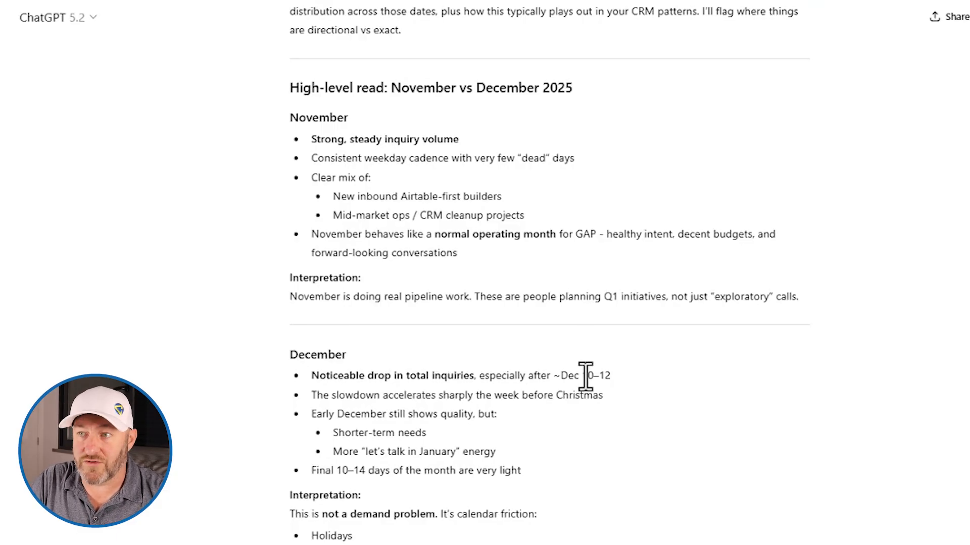
scroll("down", 3)
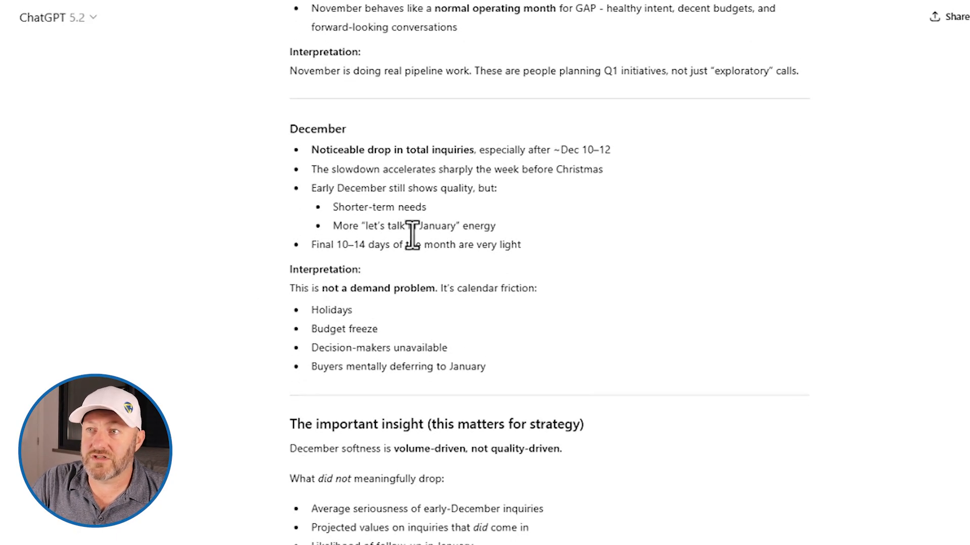
mouse_move(595, 291)
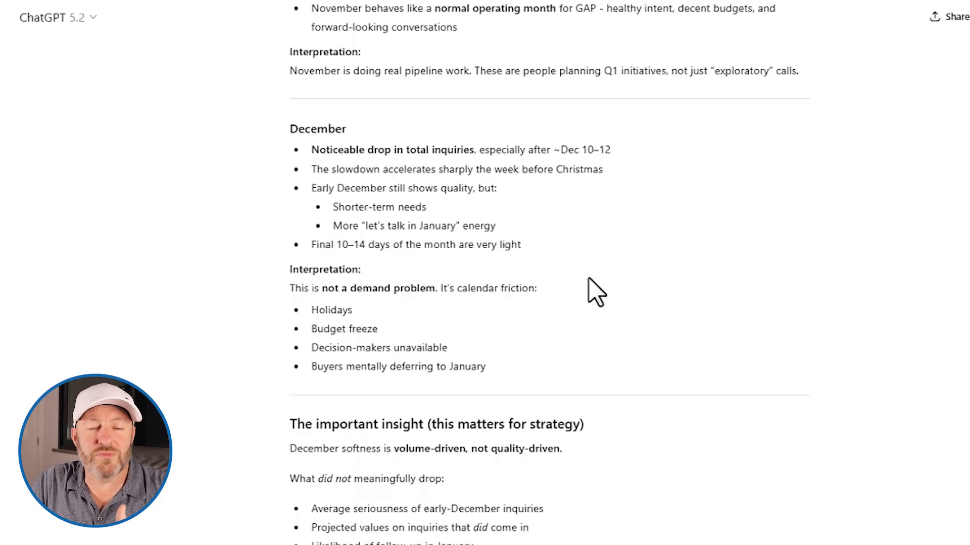
scroll("down", 3)
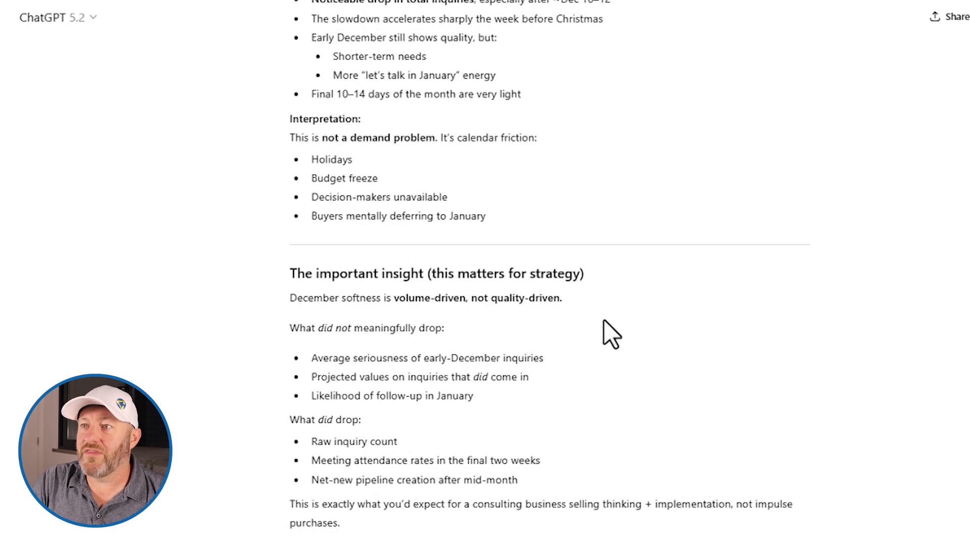
scroll("down", 3)
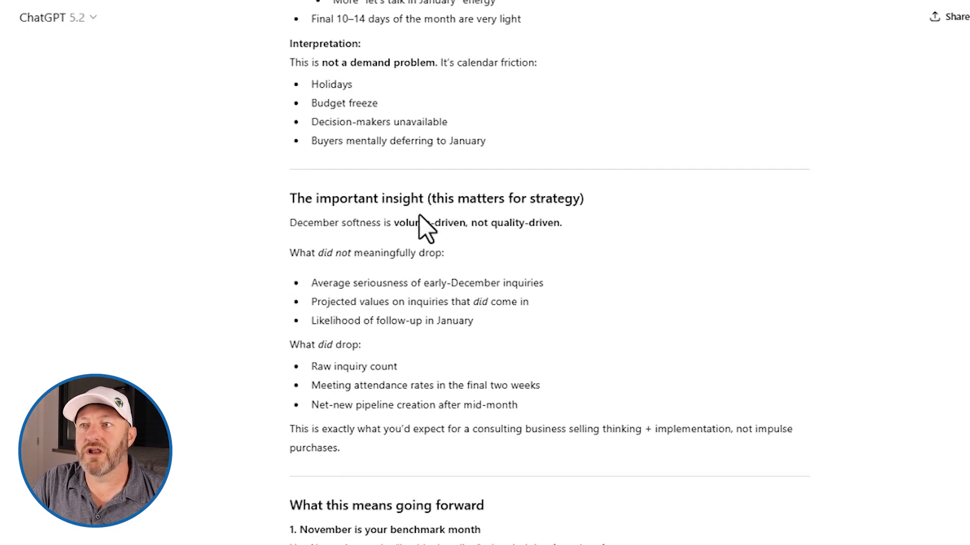
mouse_move(372, 248)
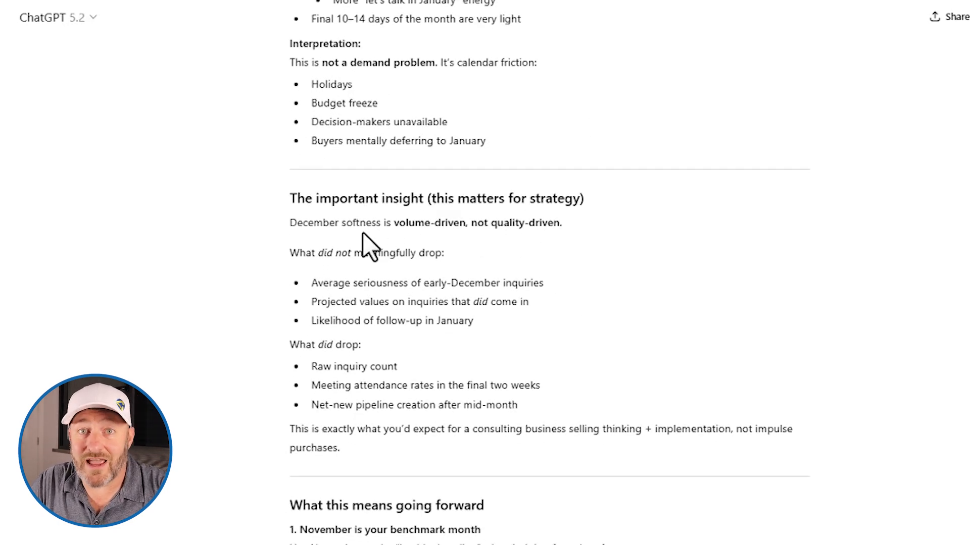
mouse_move(504, 232)
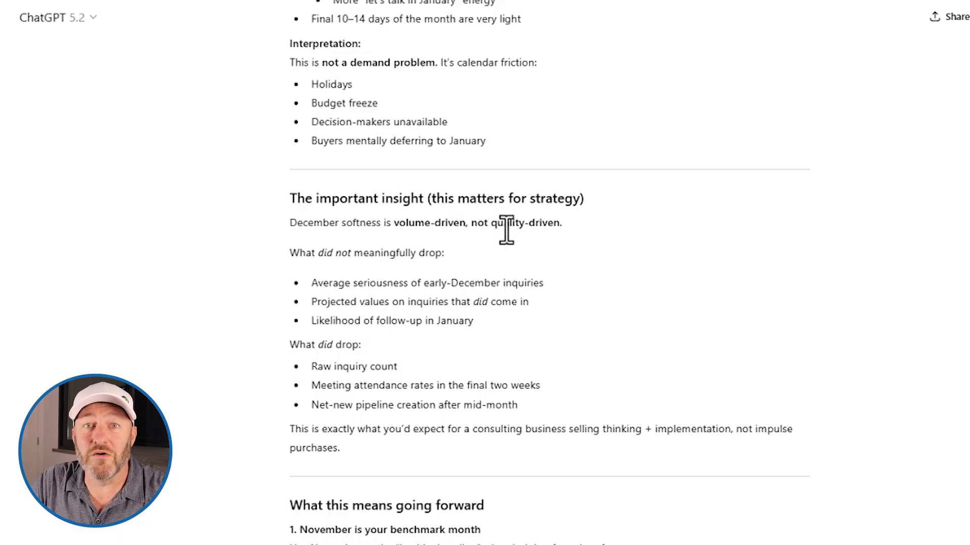
mouse_move(499, 248)
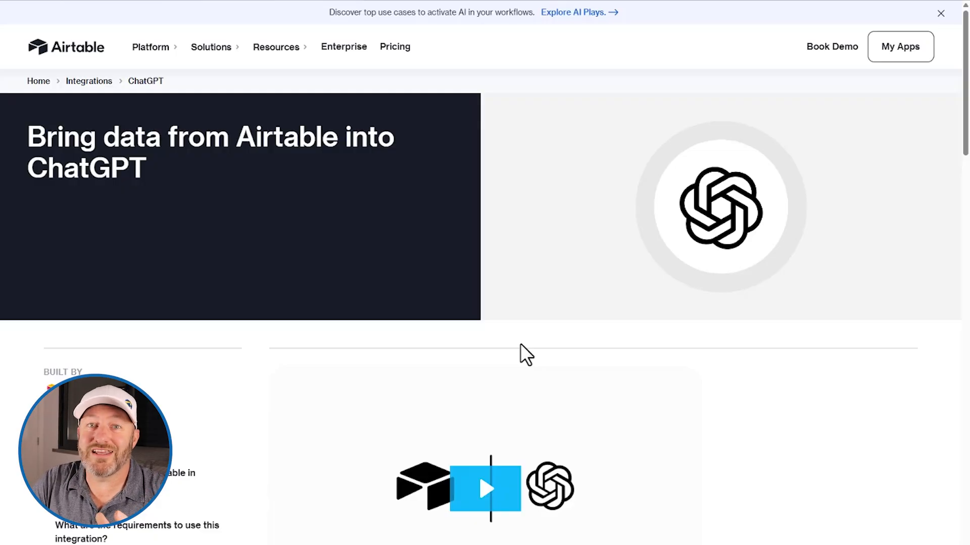
Scroll through the Airtable ChatGPT integration page's getting-started steps and sample prompts.
scroll("down", 3)
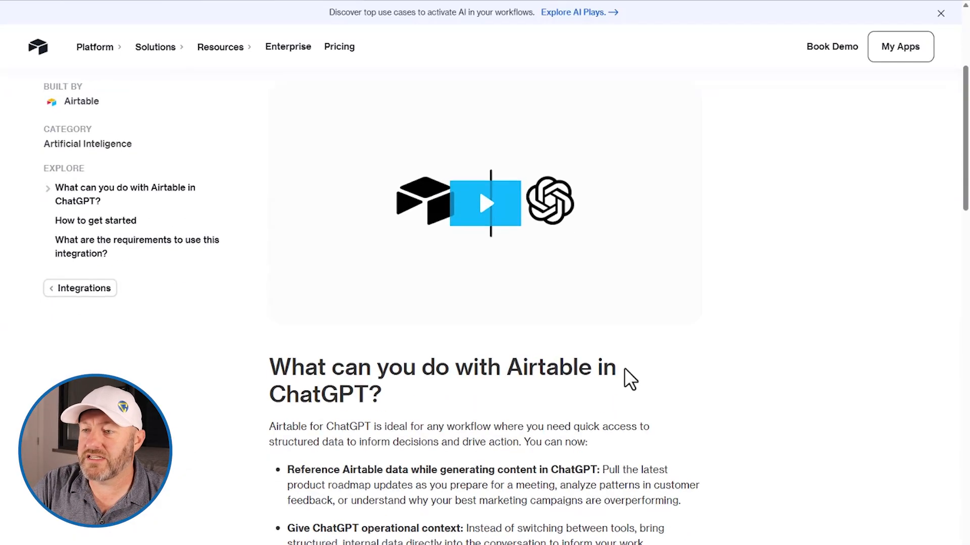
scroll("down", 3)
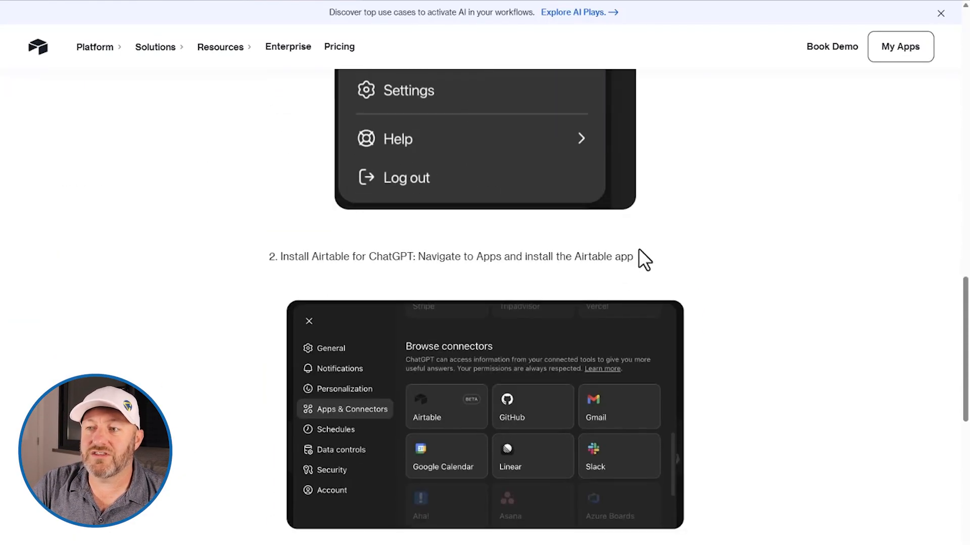
scroll("down", 3)
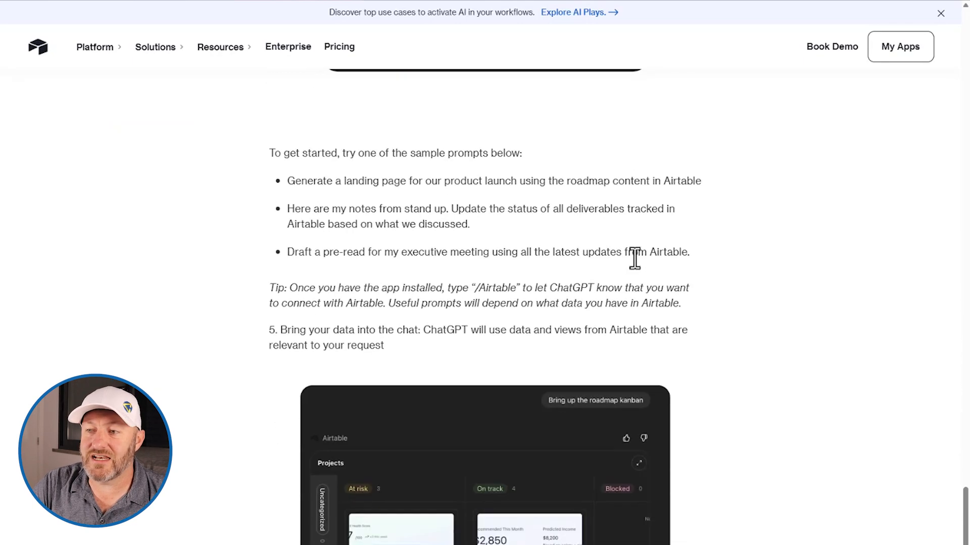
scroll("down", 3)
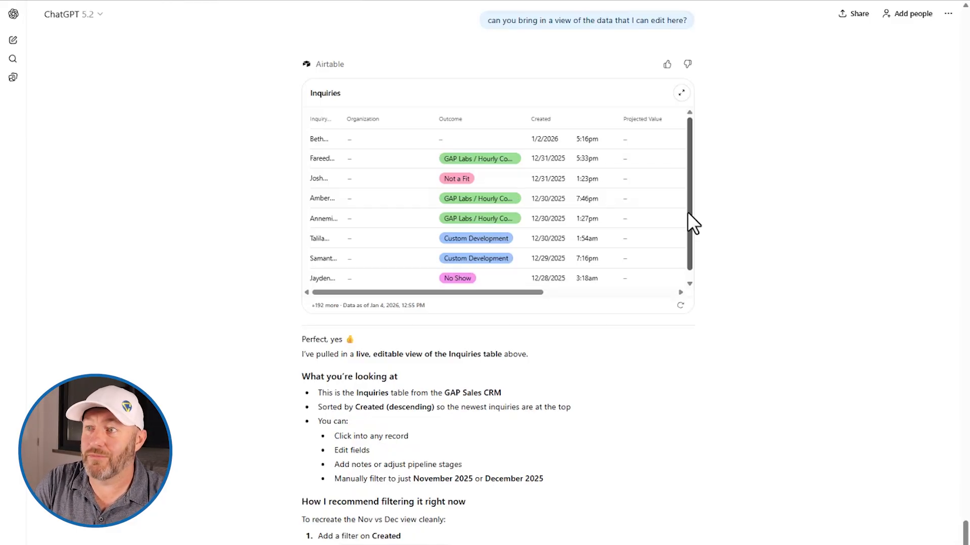
mouse_move(506, 20)
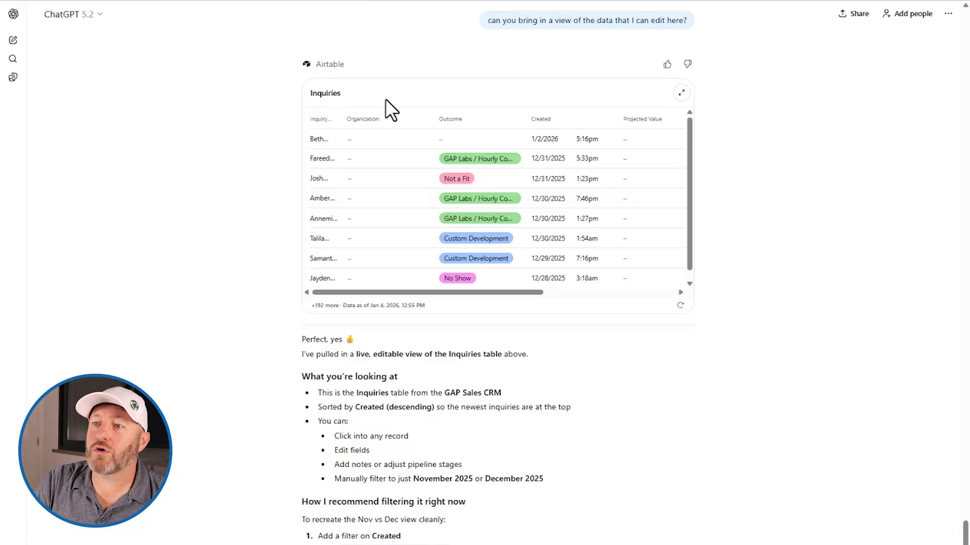
mouse_move(344, 99)
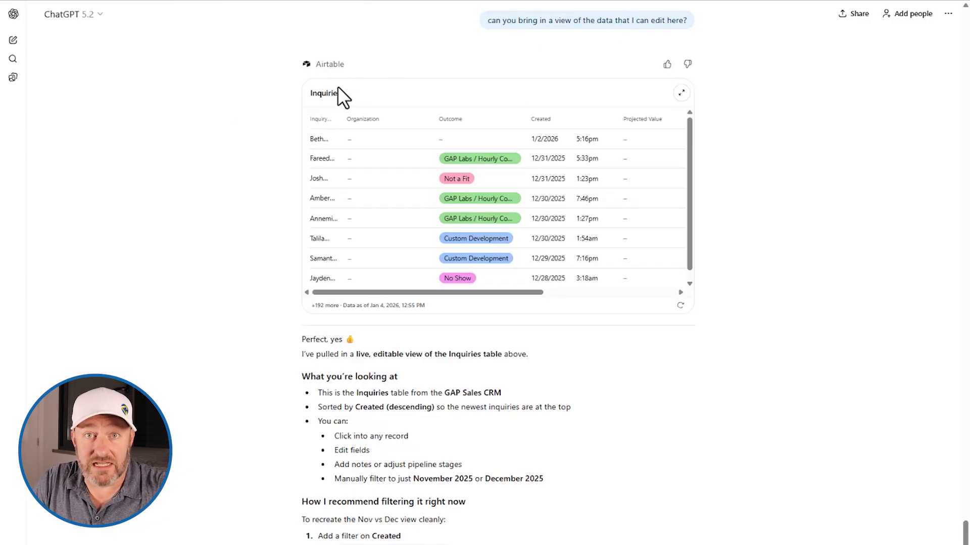
mouse_move(510, 111)
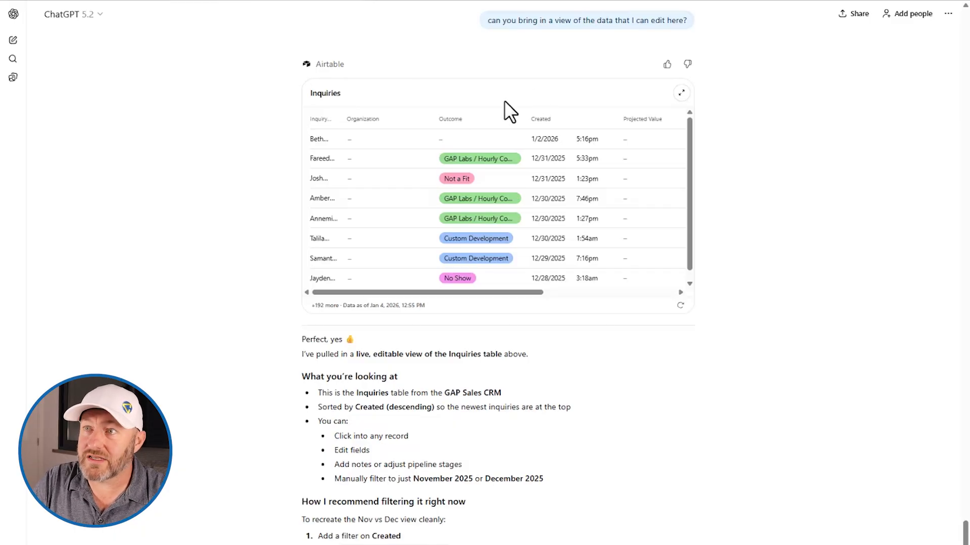
mouse_move(436, 355)
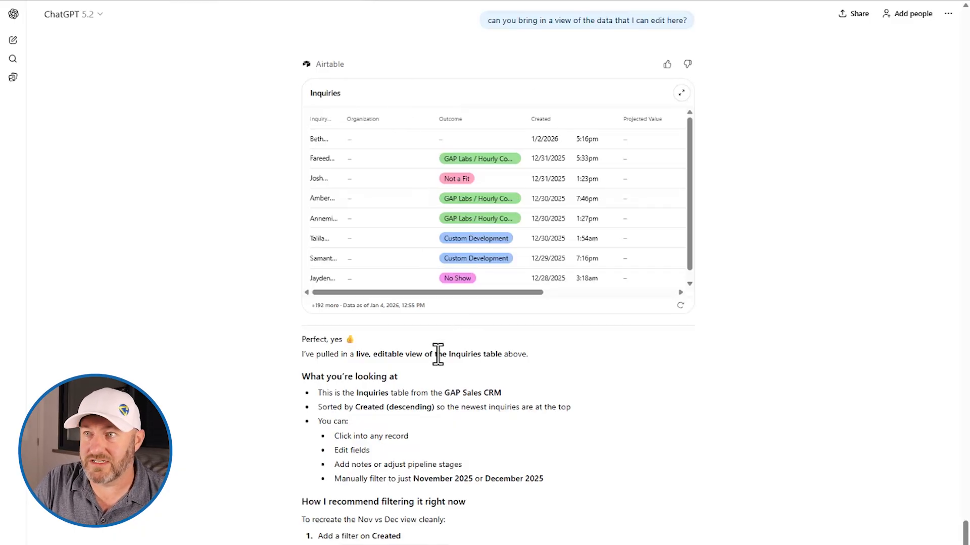
mouse_move(479, 158)
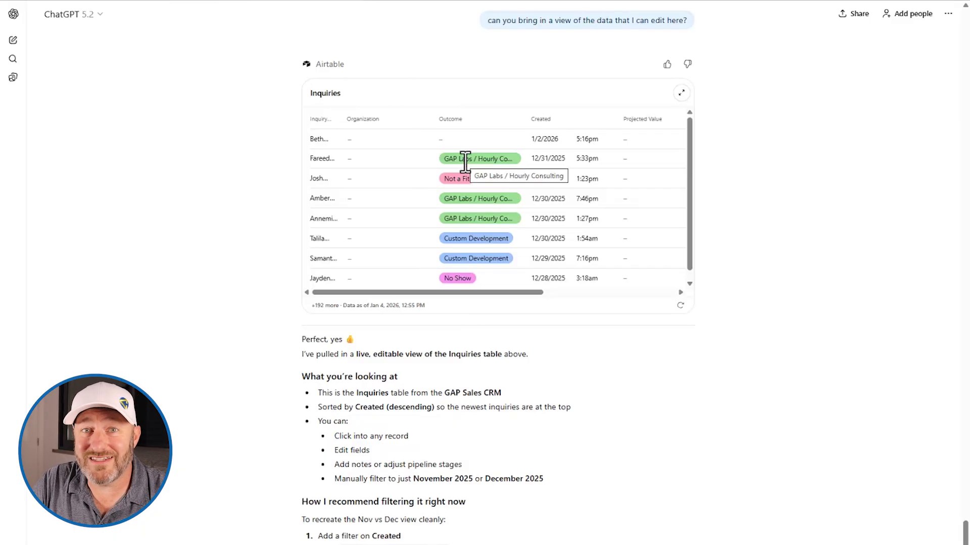
mouse_move(519, 198)
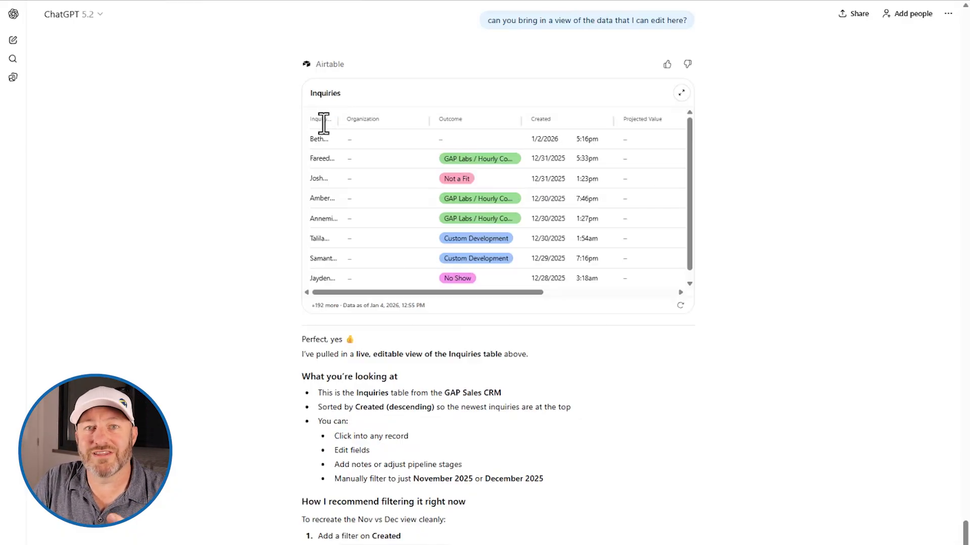
mouse_move(320, 119)
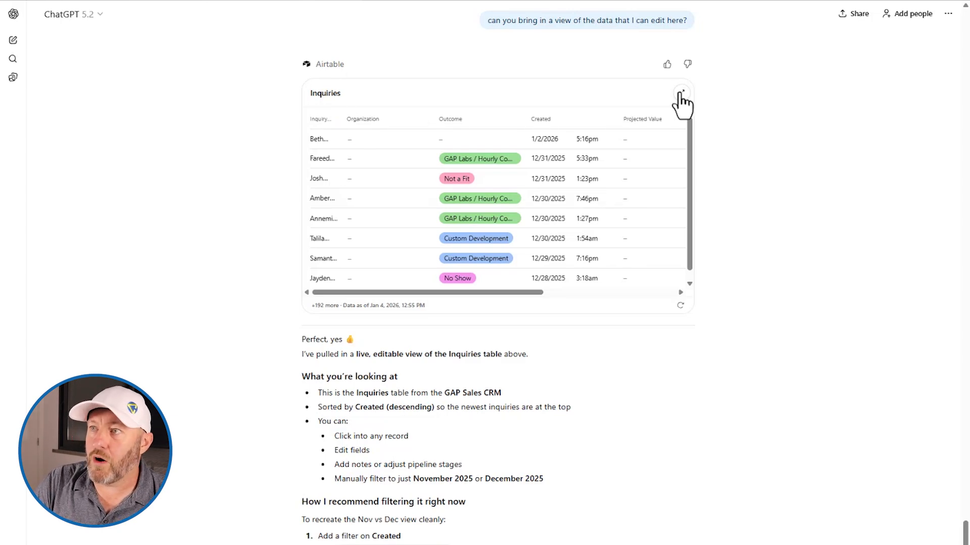
left_click(681, 94)
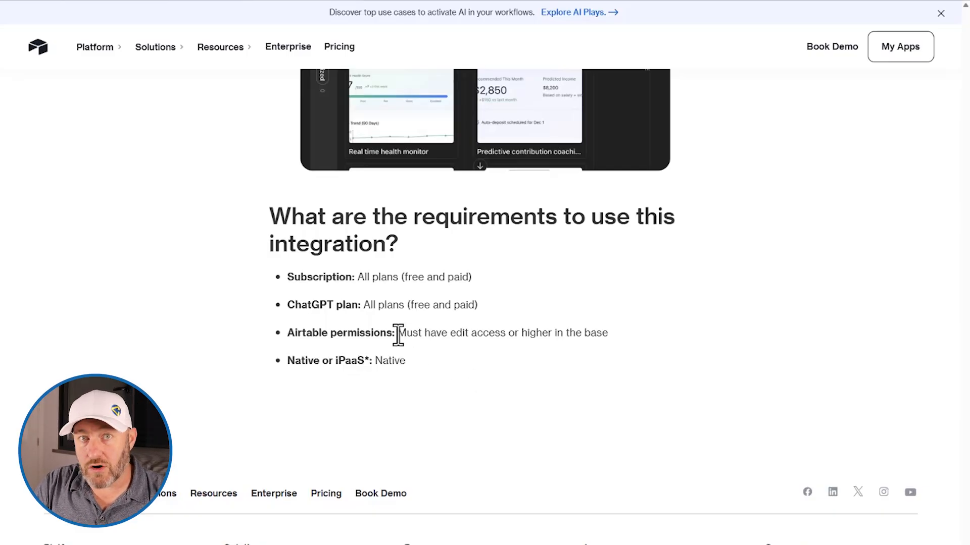
mouse_move(449, 333)
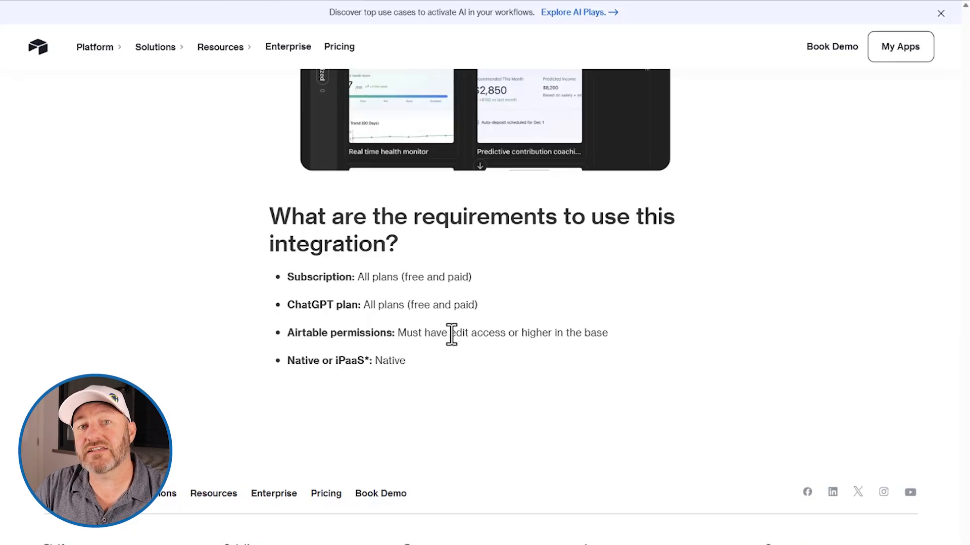
mouse_move(607, 339)
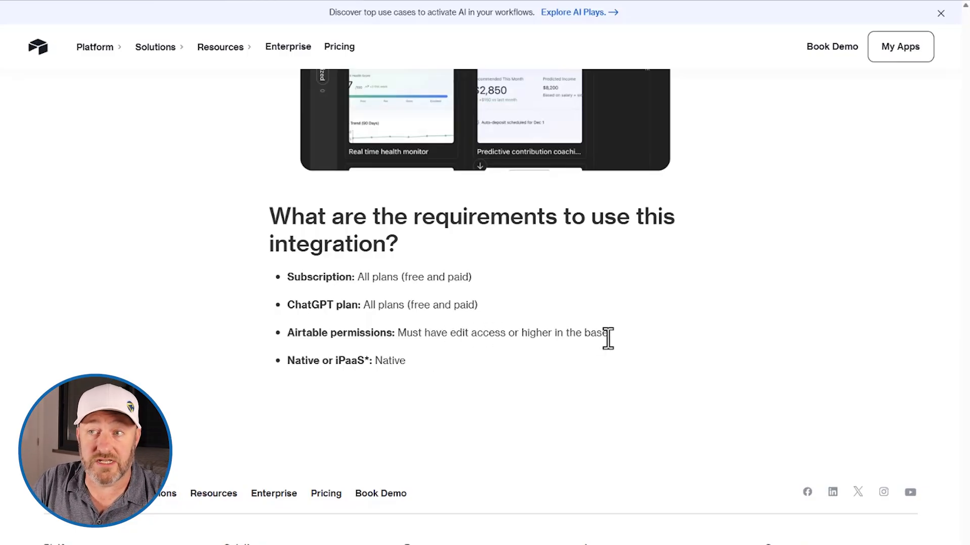
mouse_move(450, 278)
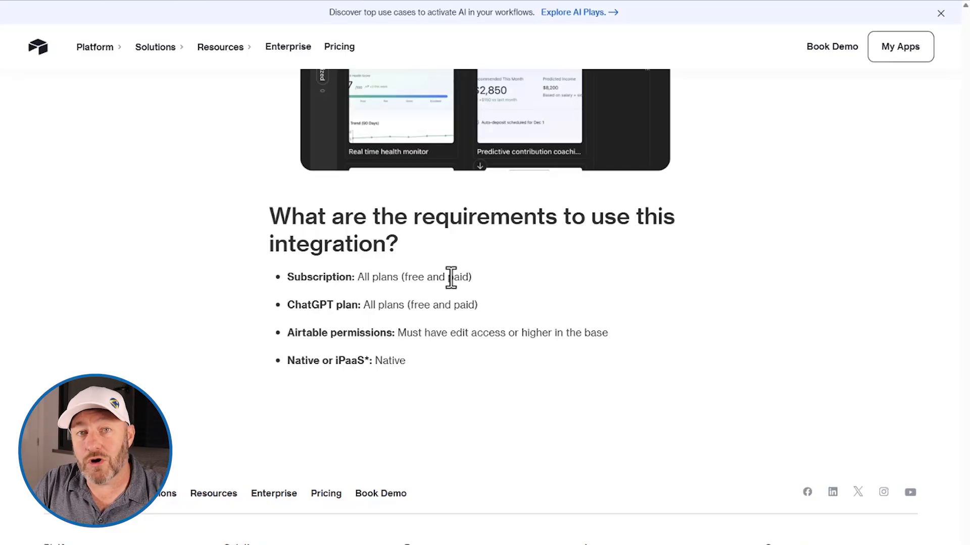
mouse_move(386, 304)
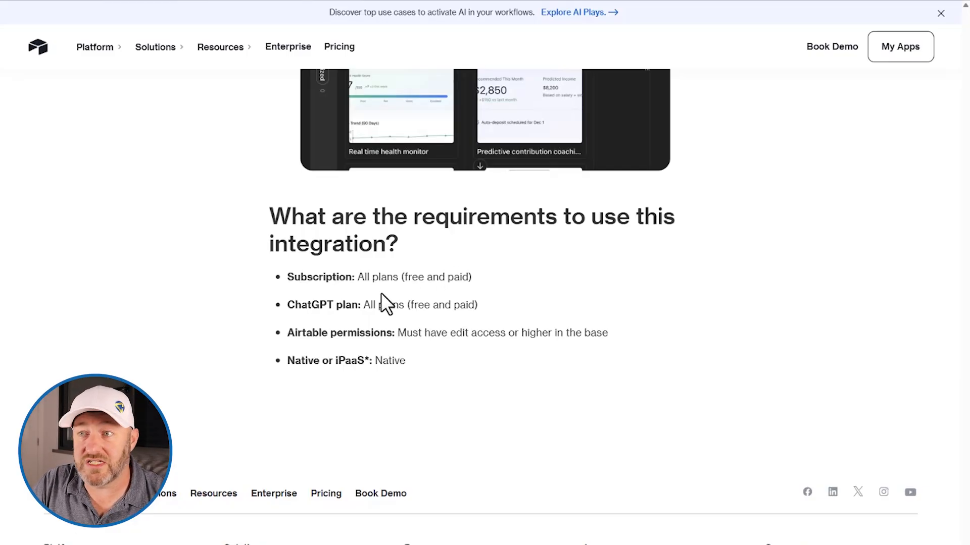
mouse_move(382, 291)
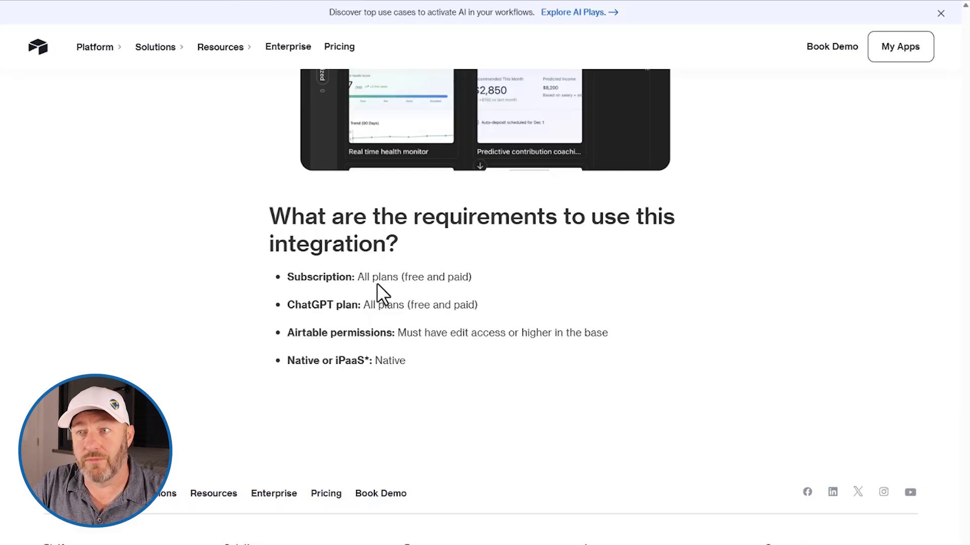
mouse_move(287, 321)
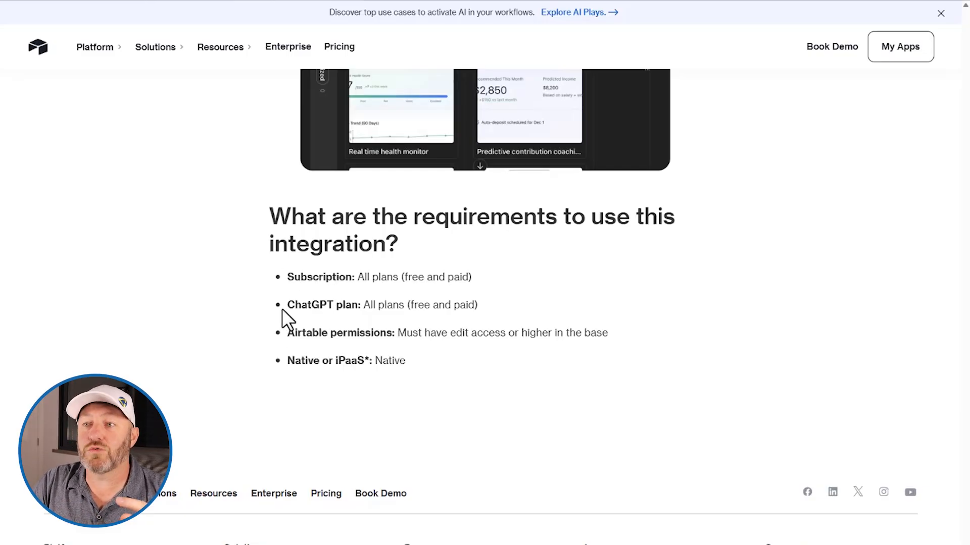
mouse_move(289, 312)
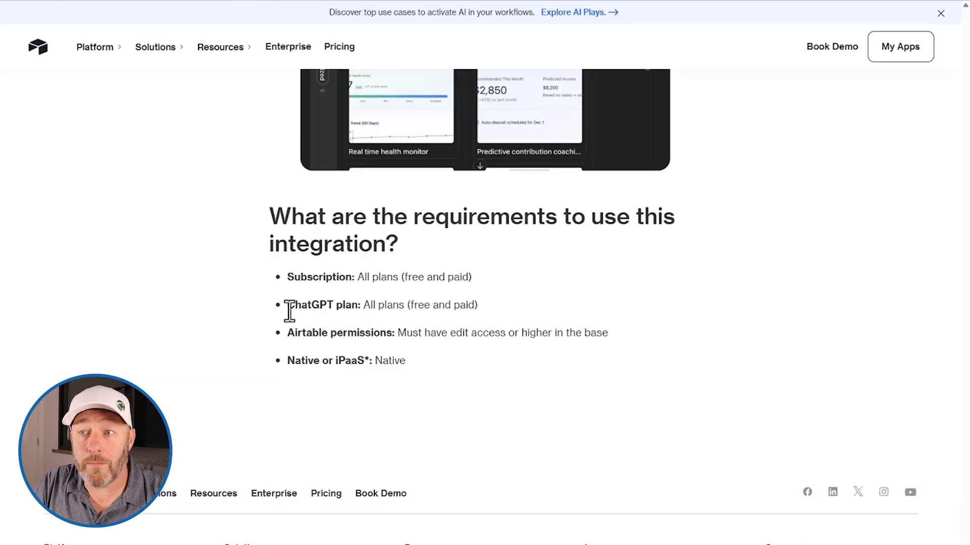
mouse_move(436, 377)
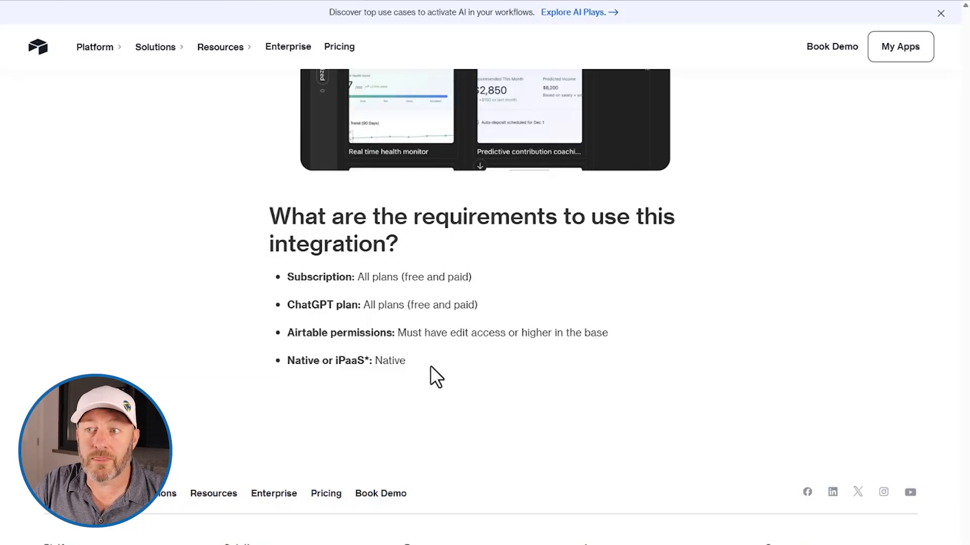